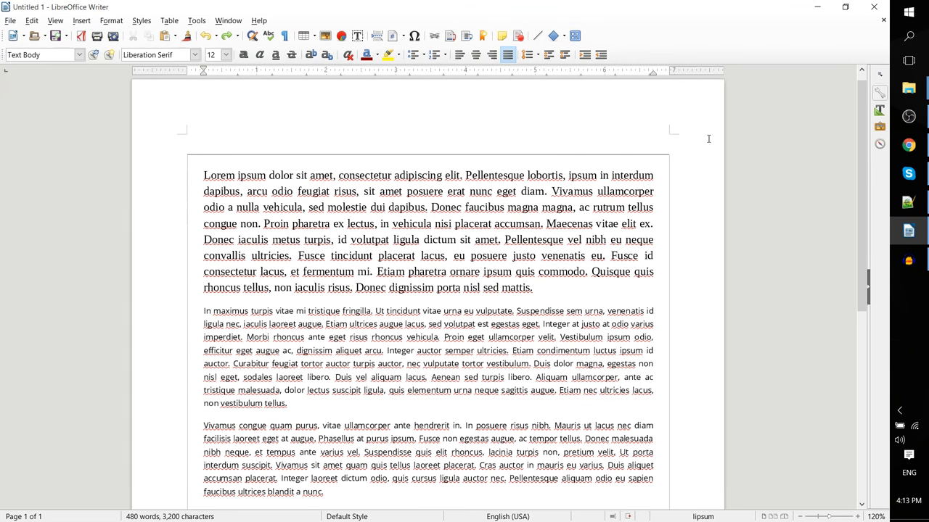
mouse_move(331, 27)
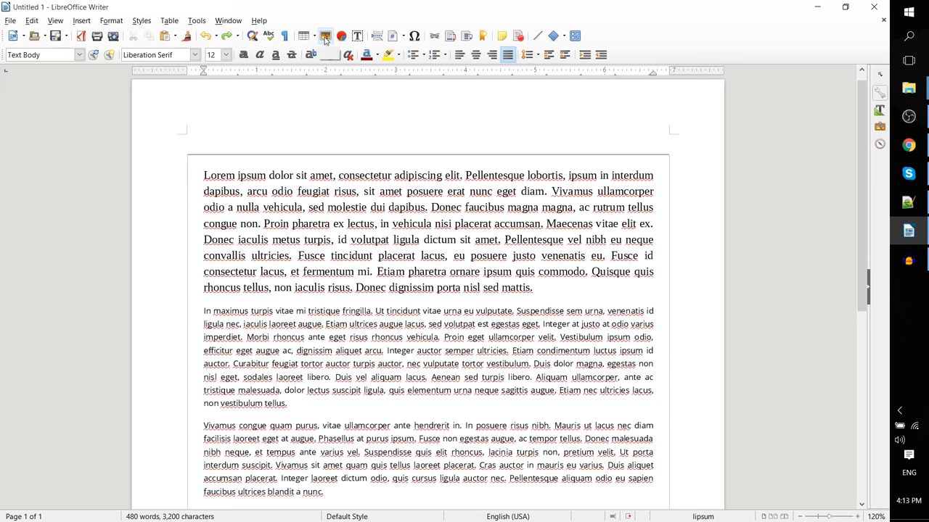
mouse_move(324, 37)
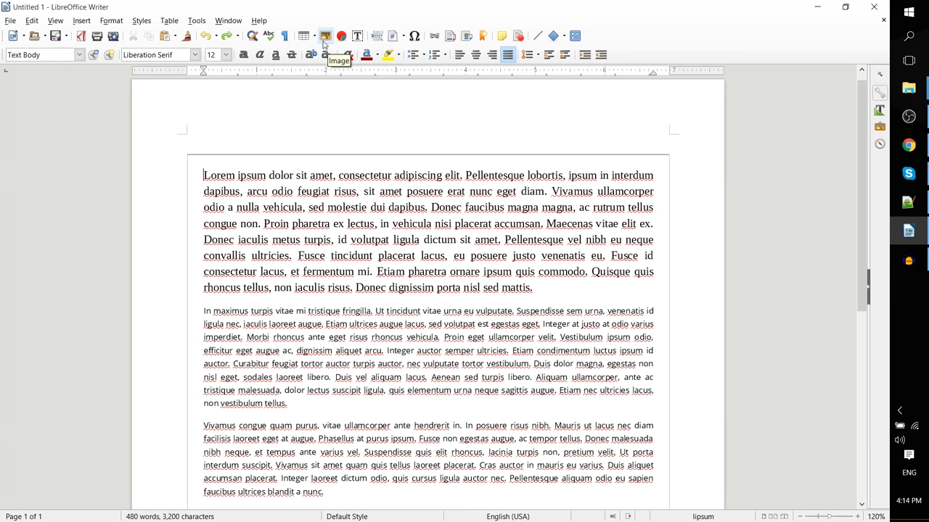
mouse_move(313, 42)
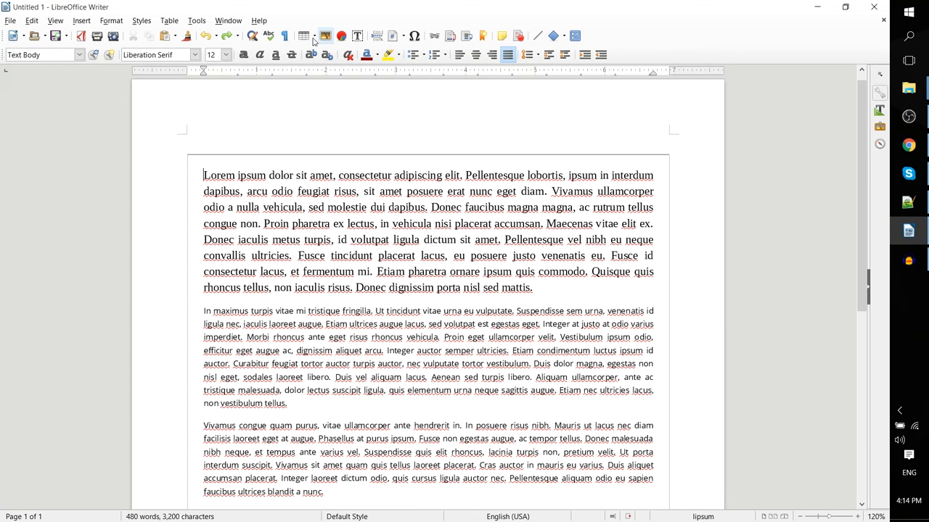
Insert the LibreOfficeWriter Tutorial banner picture from the Desktop at the top of the document
left_click(82, 20)
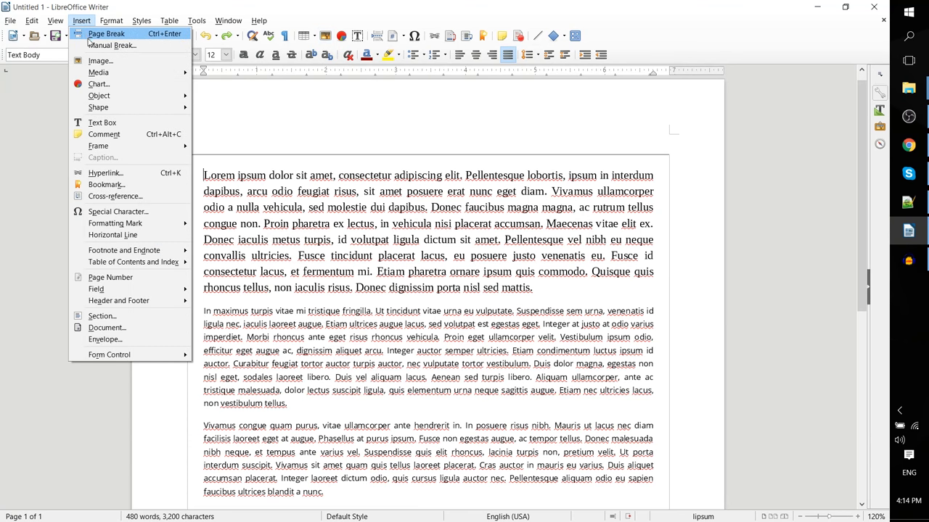
mouse_move(99, 60)
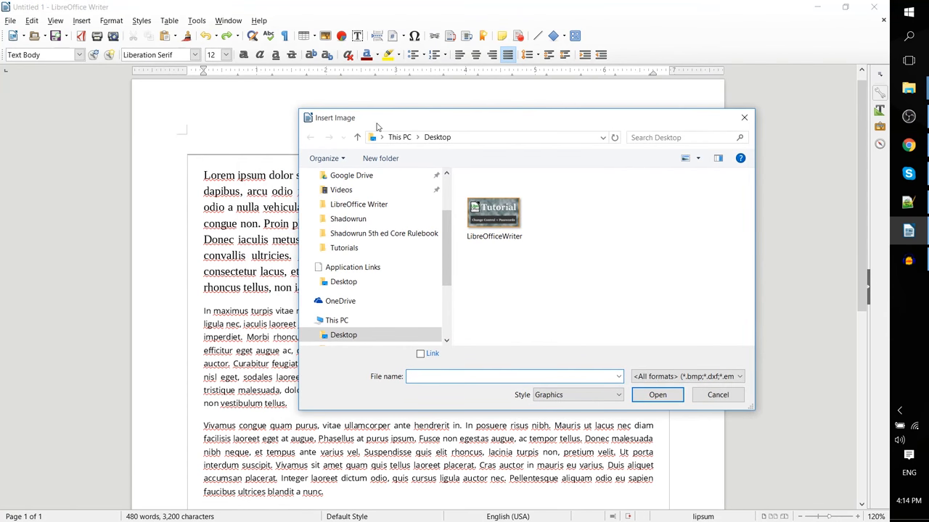
left_click(494, 210)
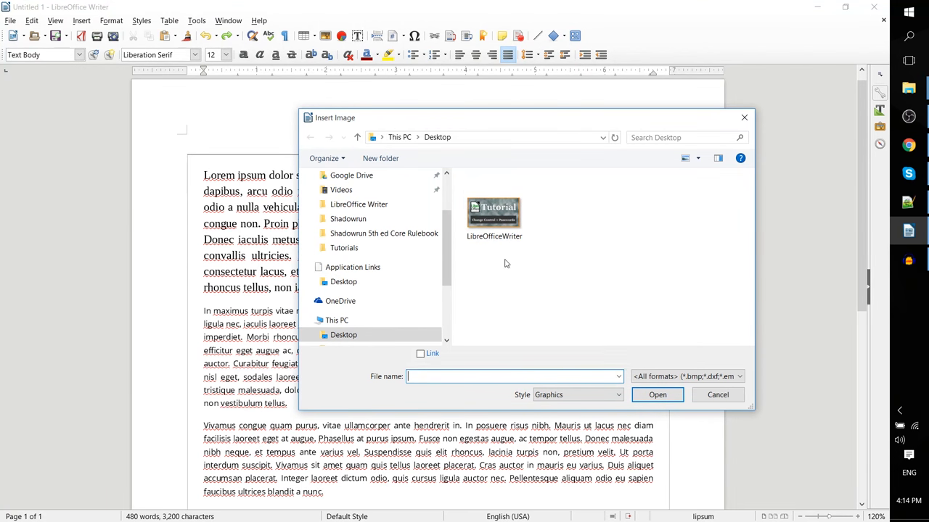
left_click(494, 210)
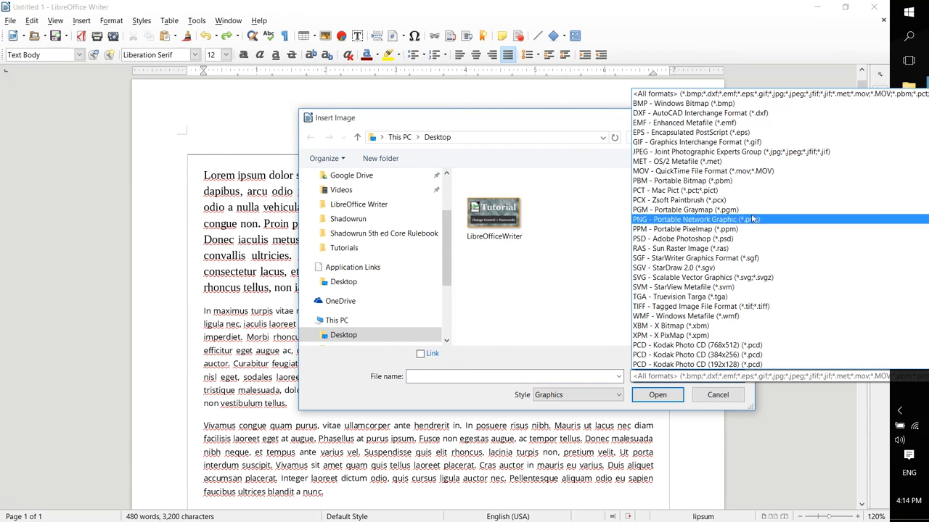
left_click(703, 364)
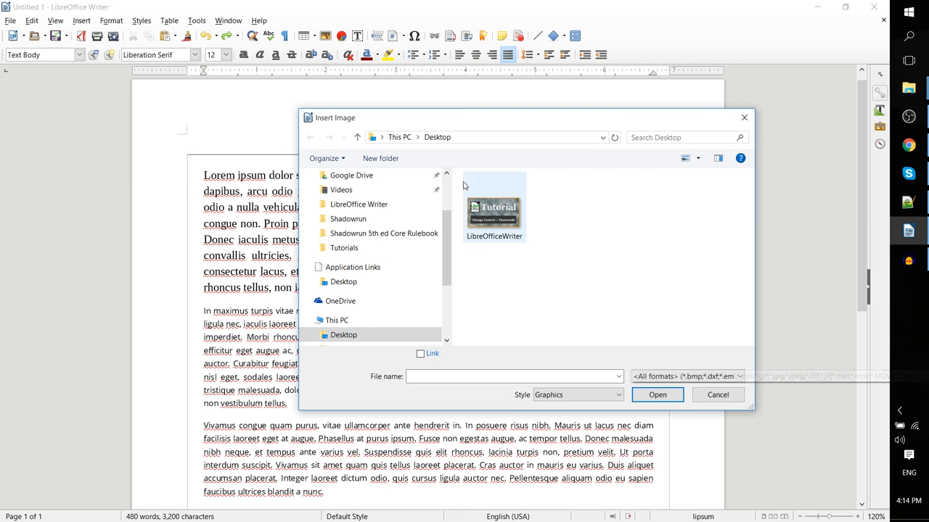
left_click(657, 395)
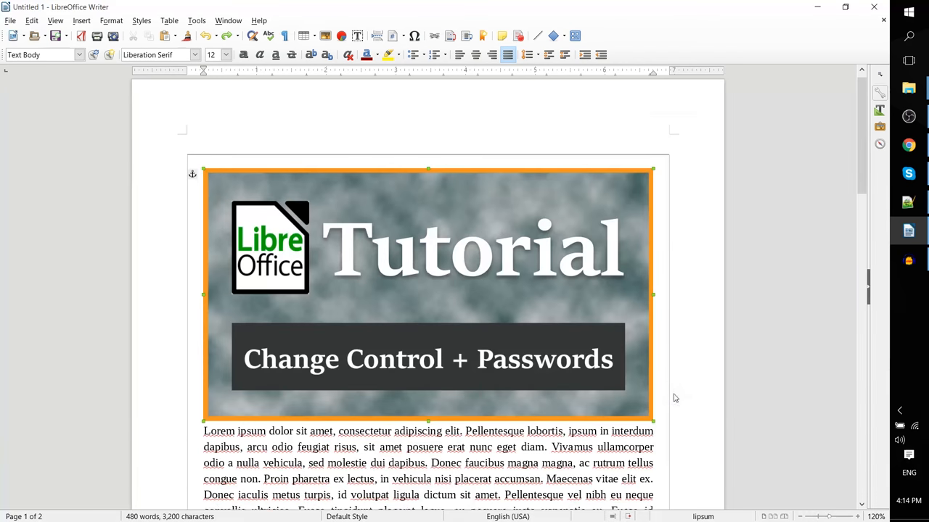
Select the inserted Tutorial banner image
left_click(402, 247)
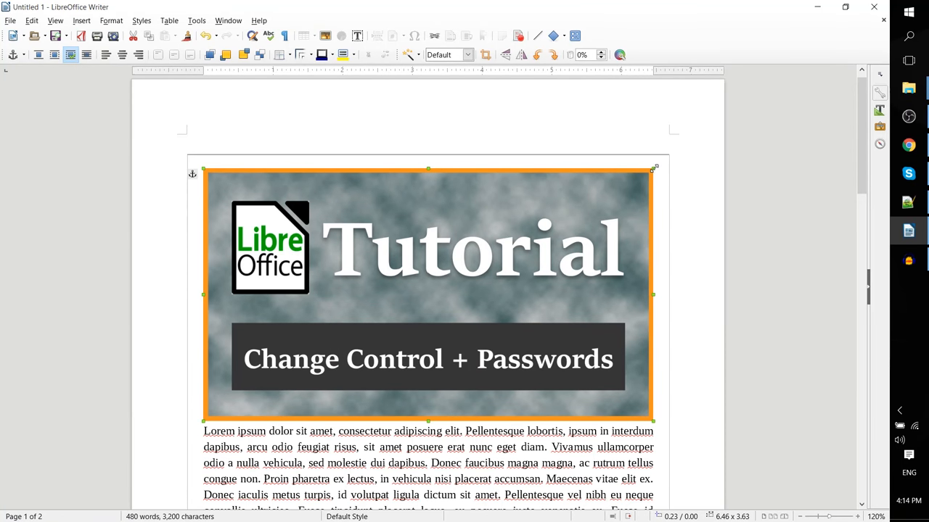
mouse_move(636, 297)
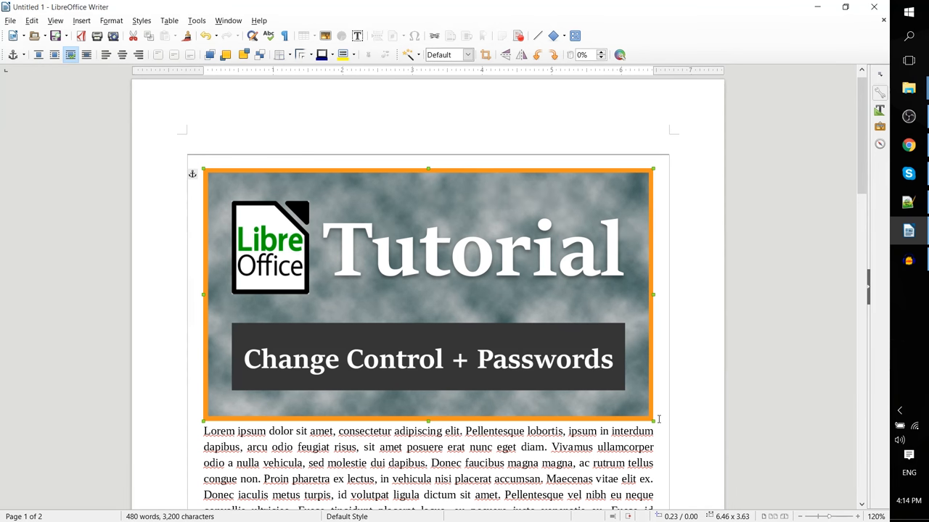
mouse_move(556, 255)
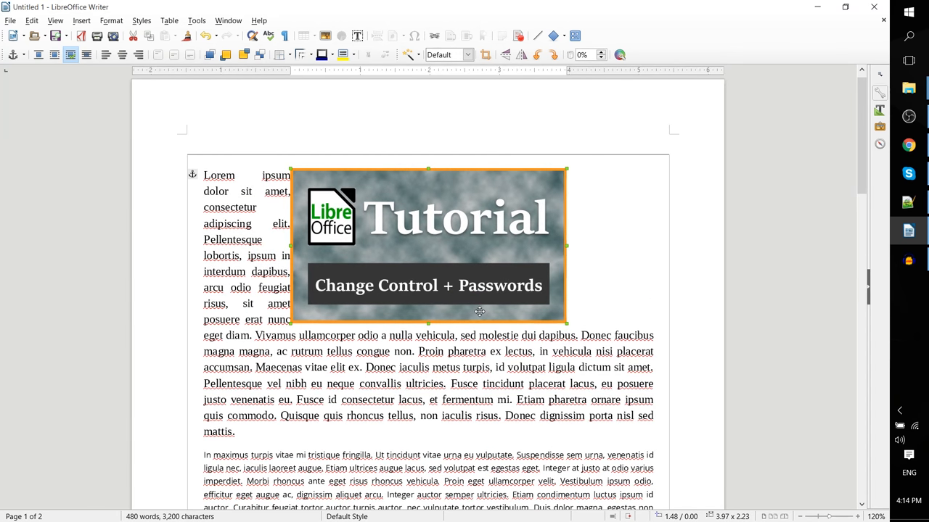
mouse_move(501, 227)
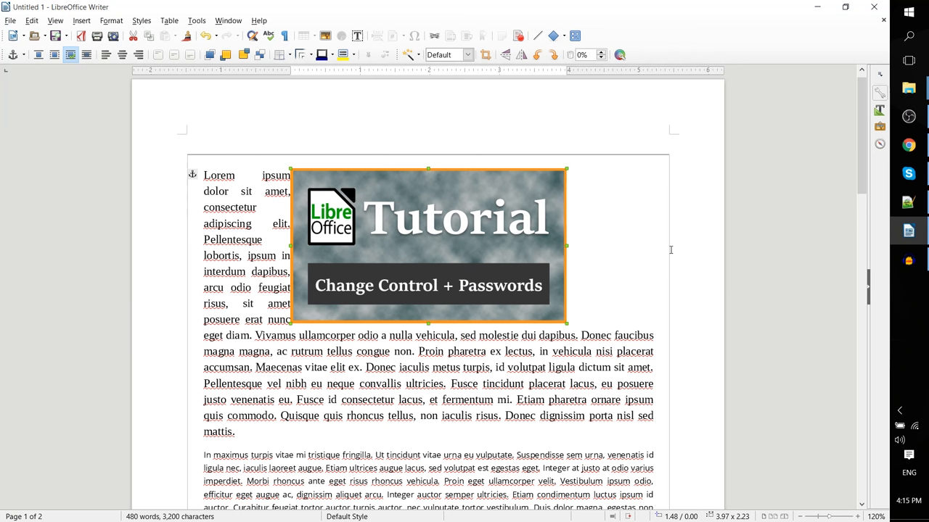
mouse_move(515, 204)
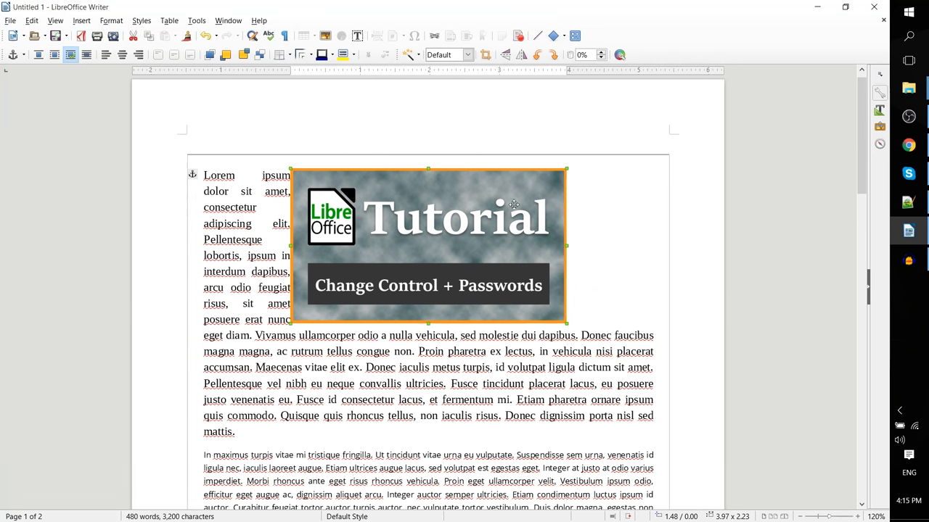
mouse_move(444, 201)
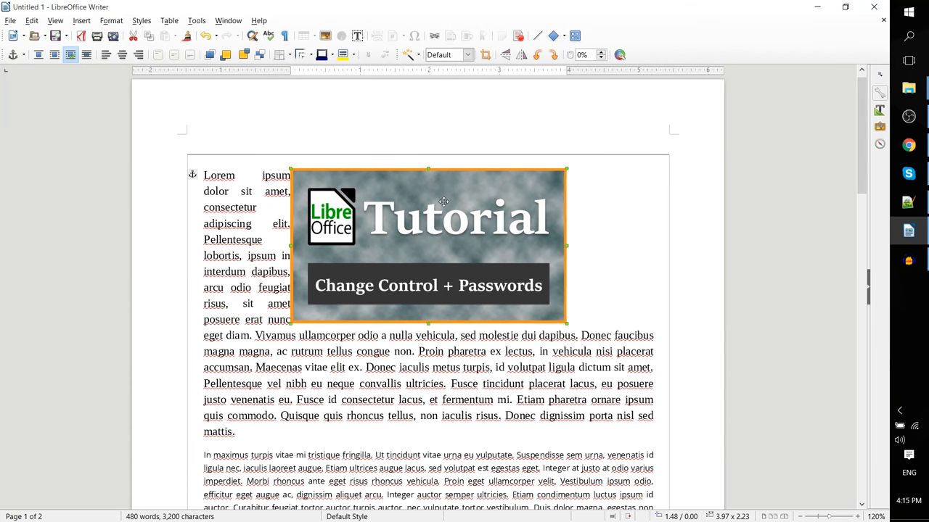
mouse_move(683, 214)
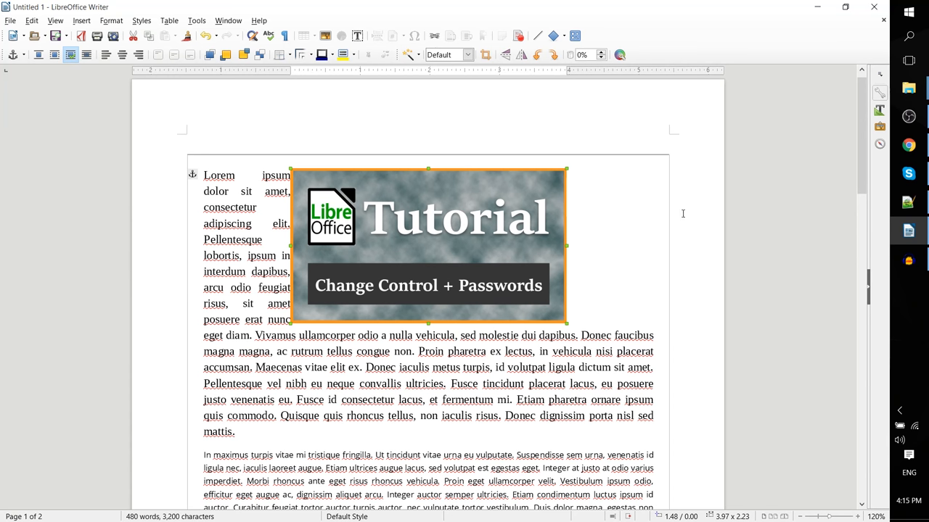
mouse_move(626, 275)
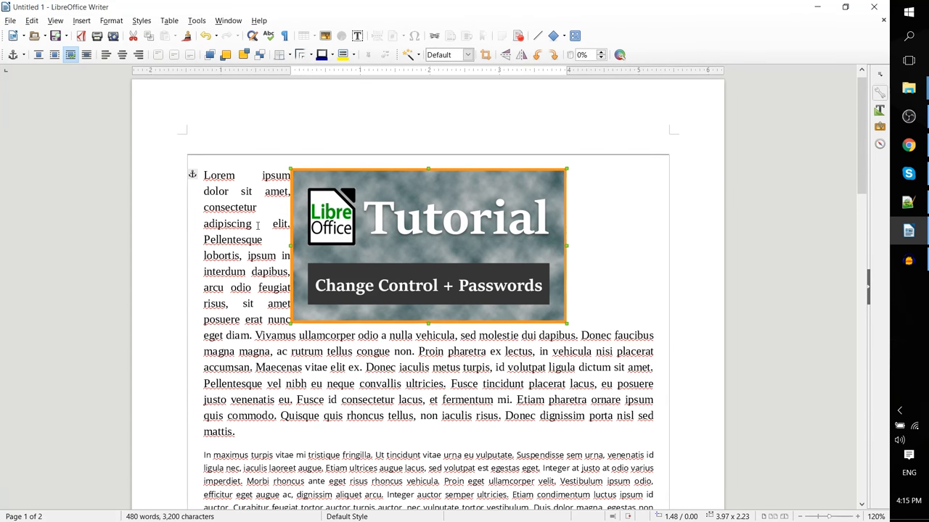
mouse_move(584, 384)
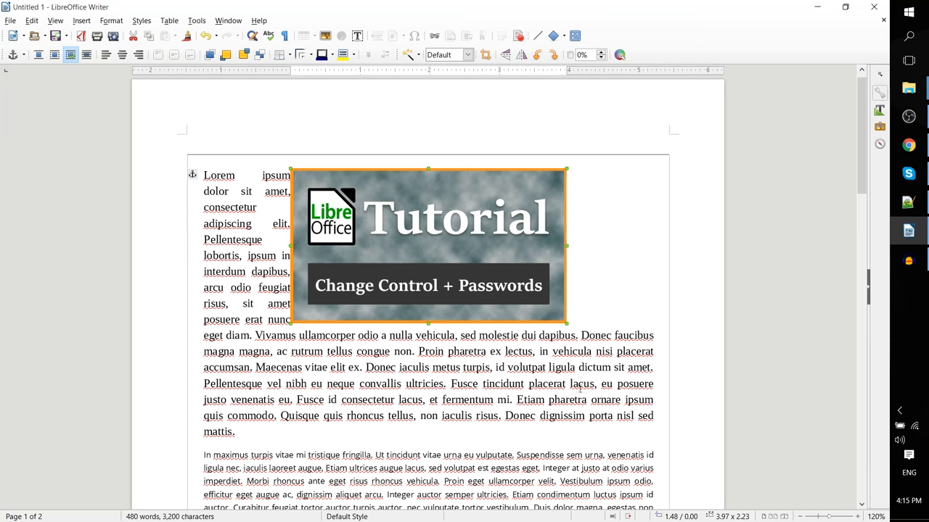
mouse_move(70, 55)
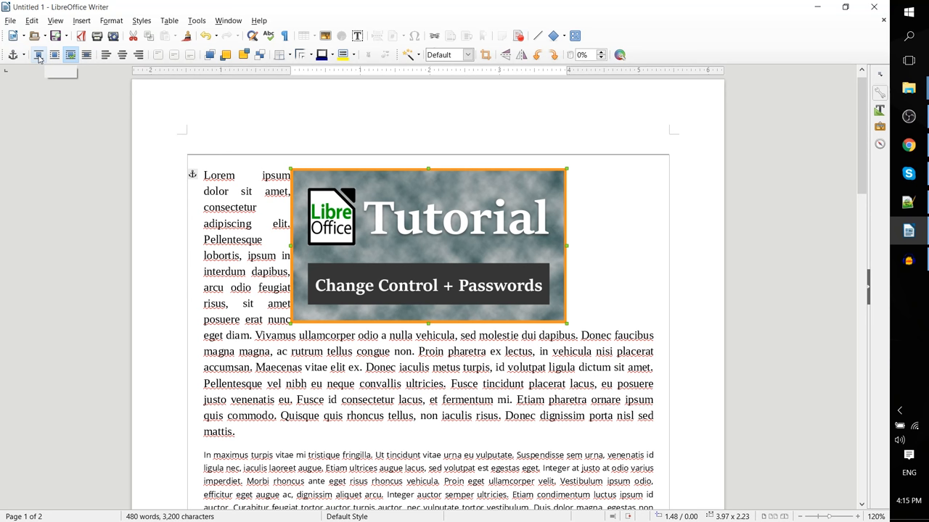
Turn wrapping off and drag the banner down into the first paragraph
left_click(40, 56)
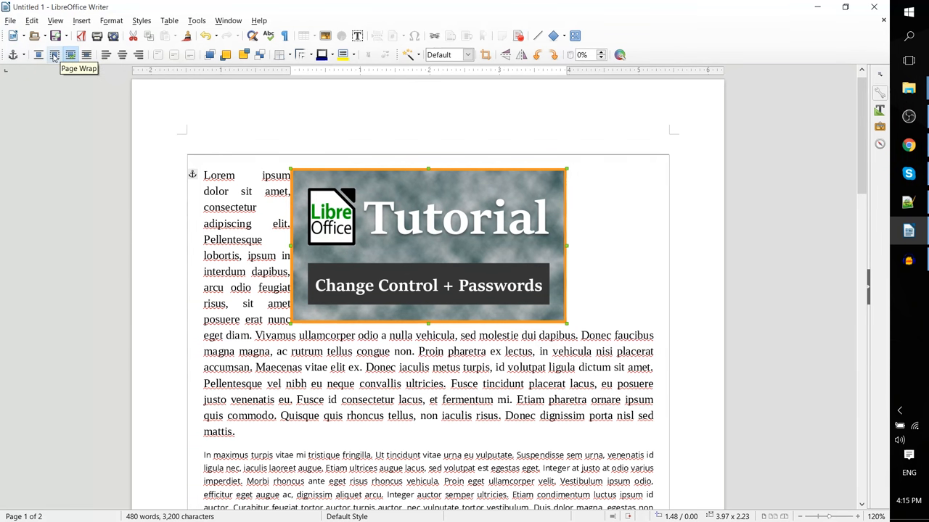
mouse_move(361, 252)
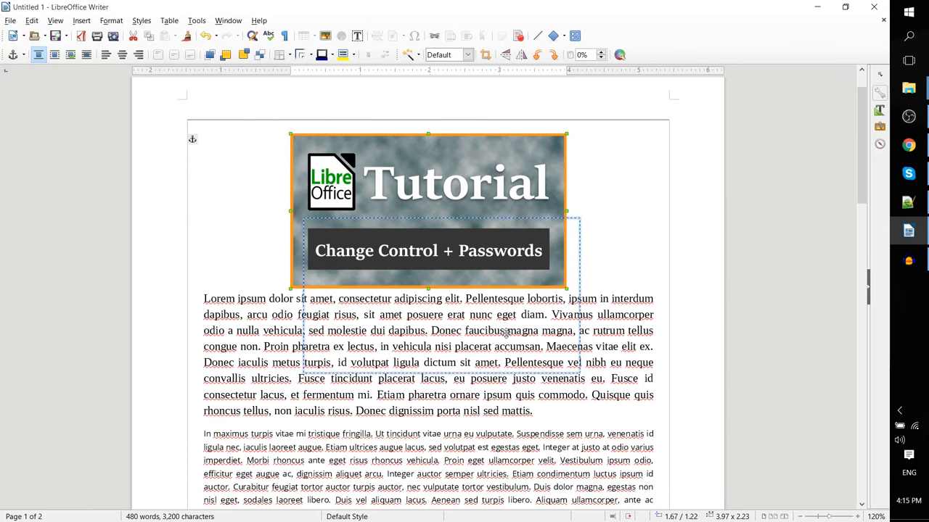
left_click_drag(428, 210, 442, 316)
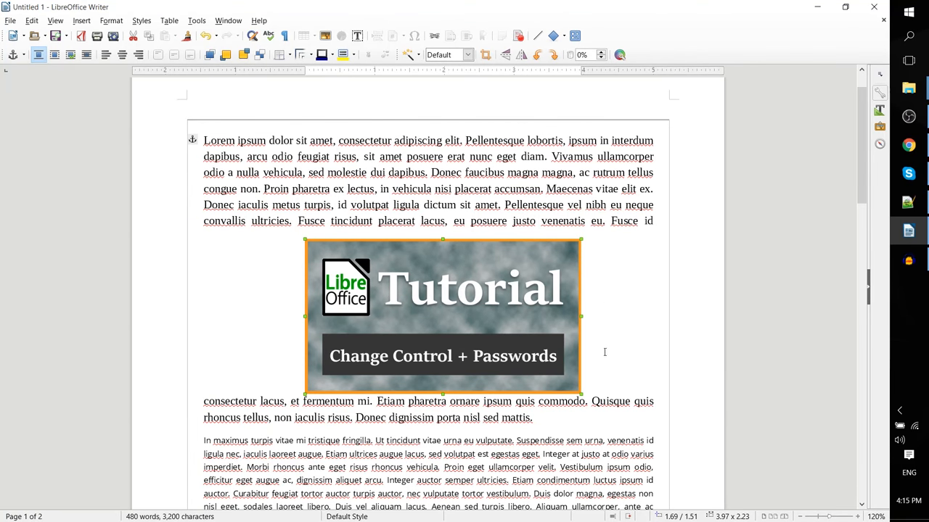
mouse_move(85, 55)
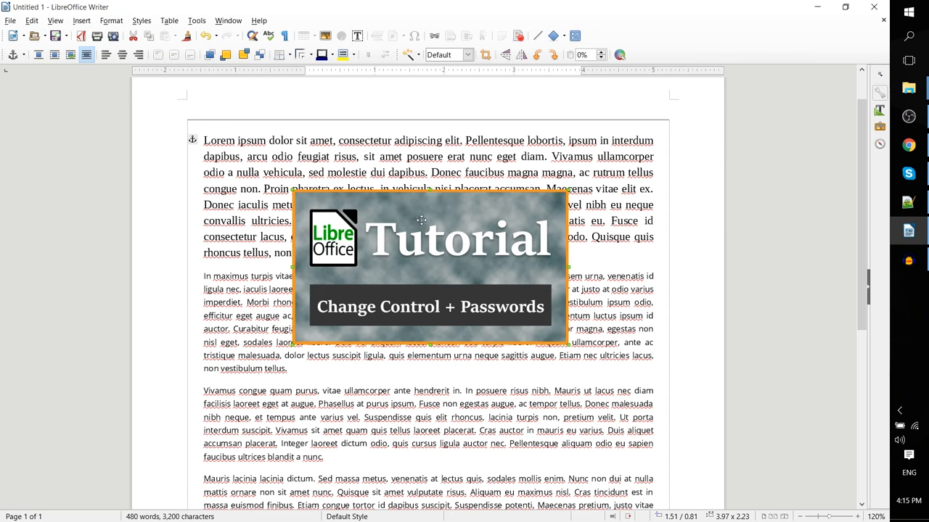
mouse_move(415, 216)
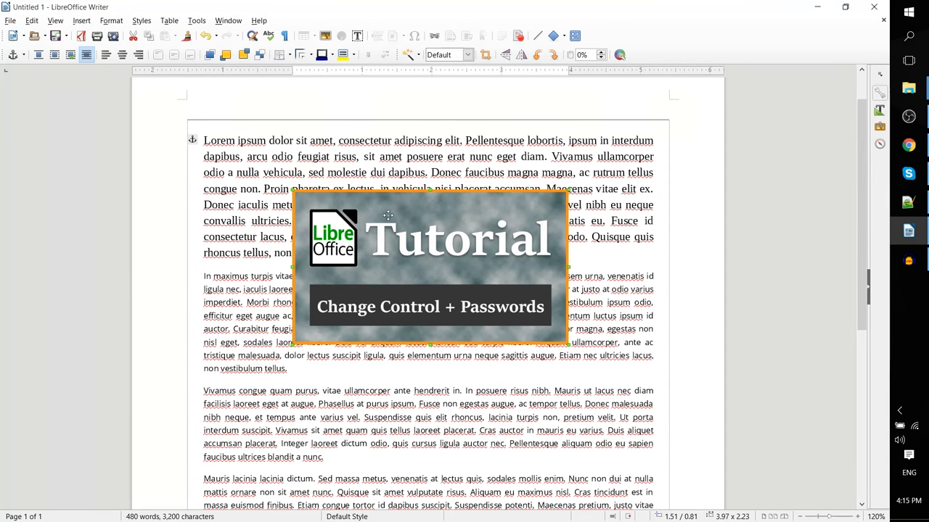
mouse_move(423, 221)
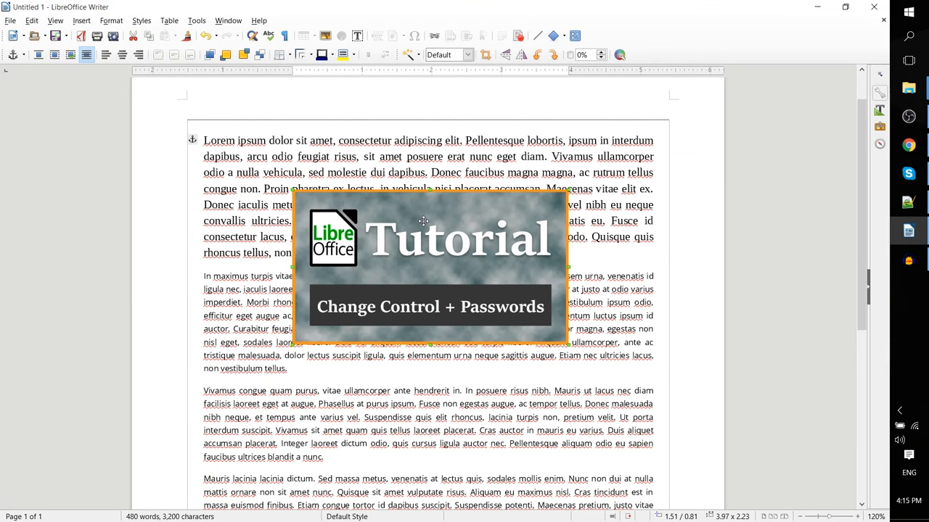
mouse_move(367, 199)
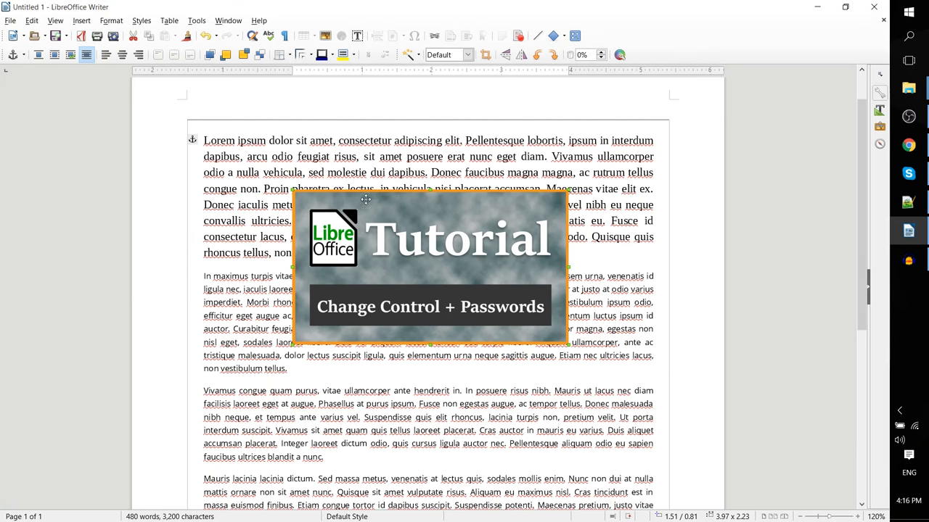
mouse_move(399, 253)
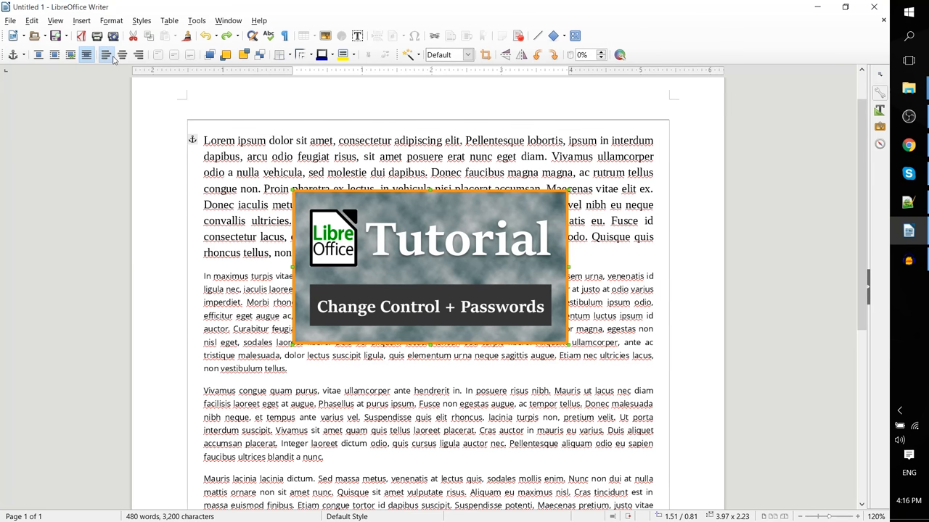
Drag the banner toward the right margin and back to the page centre
left_click_drag(430, 268, 532, 269)
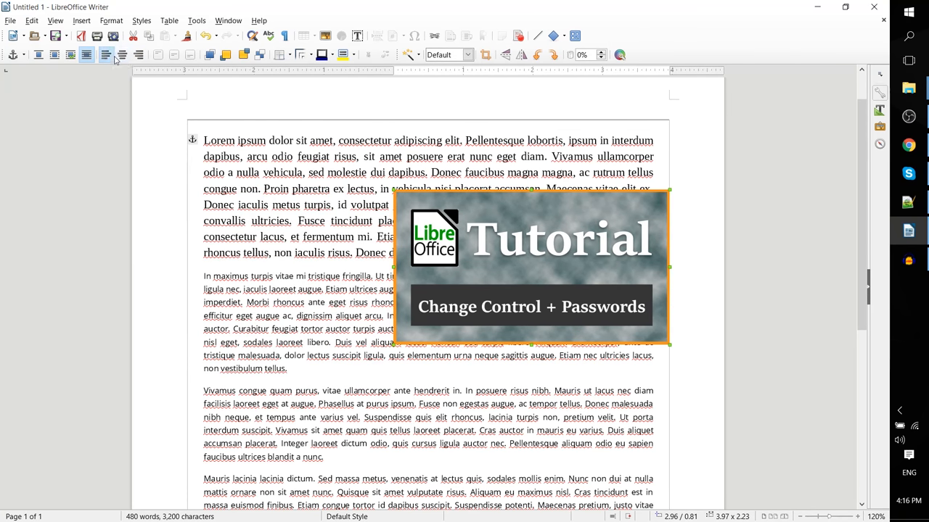
left_click_drag(530, 268, 428, 283)
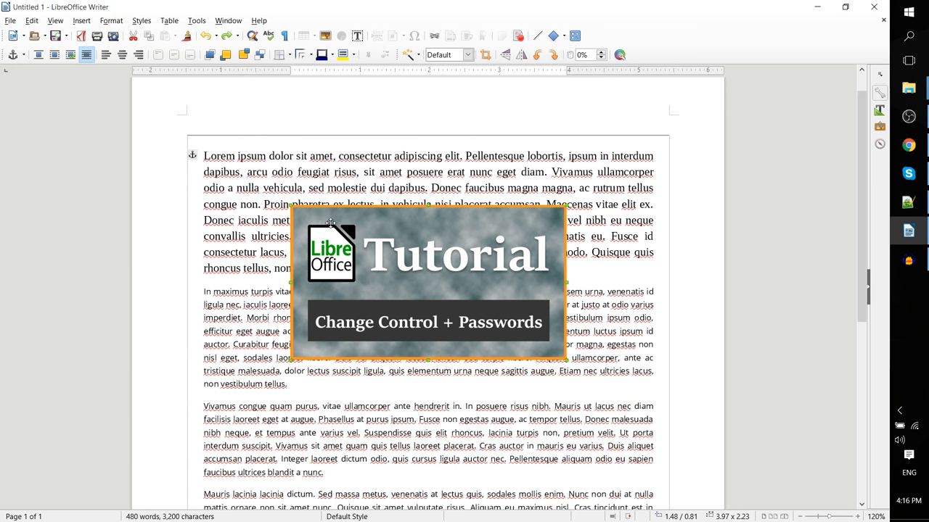
mouse_move(382, 250)
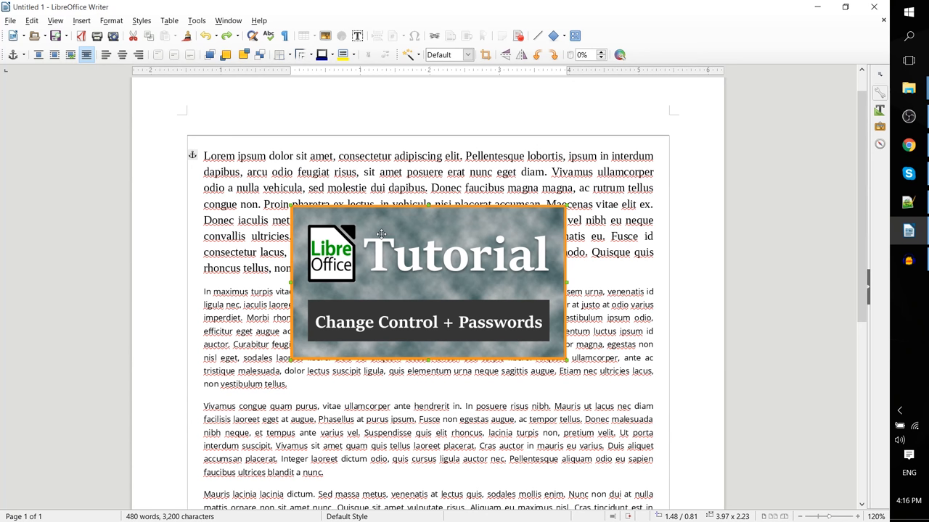
mouse_move(198, 181)
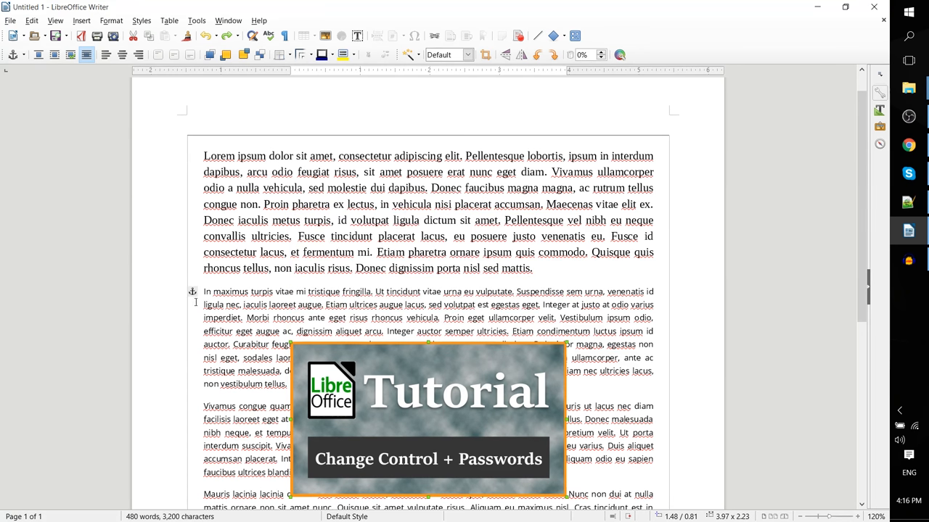
Scroll down the page to view the banner over the paragraphs
scroll("down", 3)
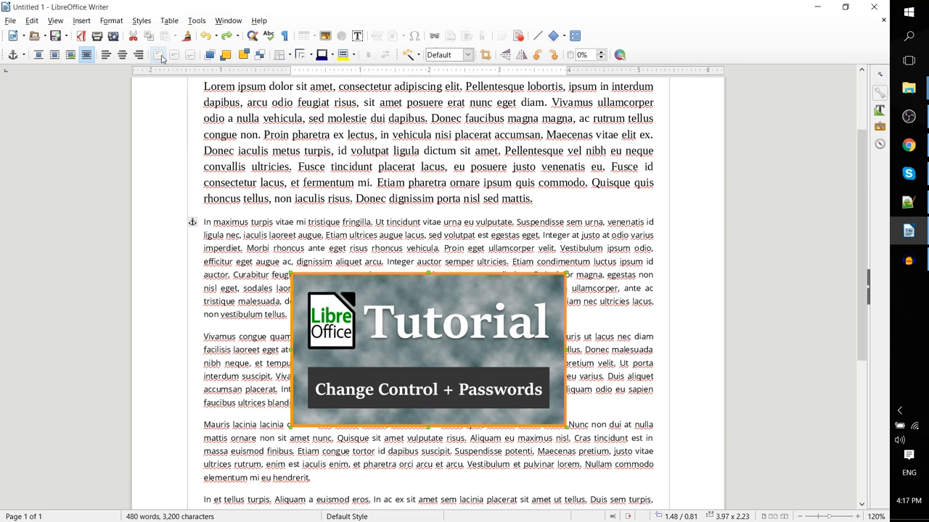
mouse_move(163, 54)
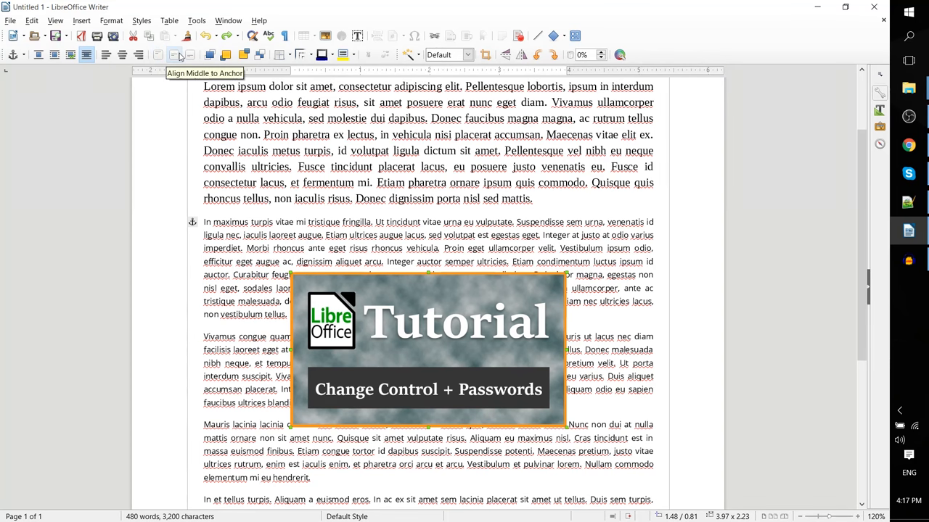
mouse_move(159, 55)
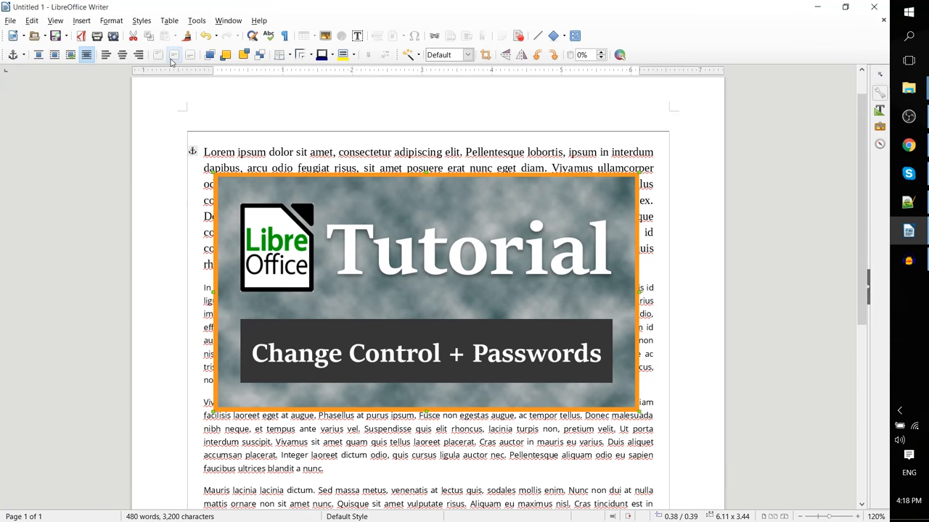
mouse_move(190, 54)
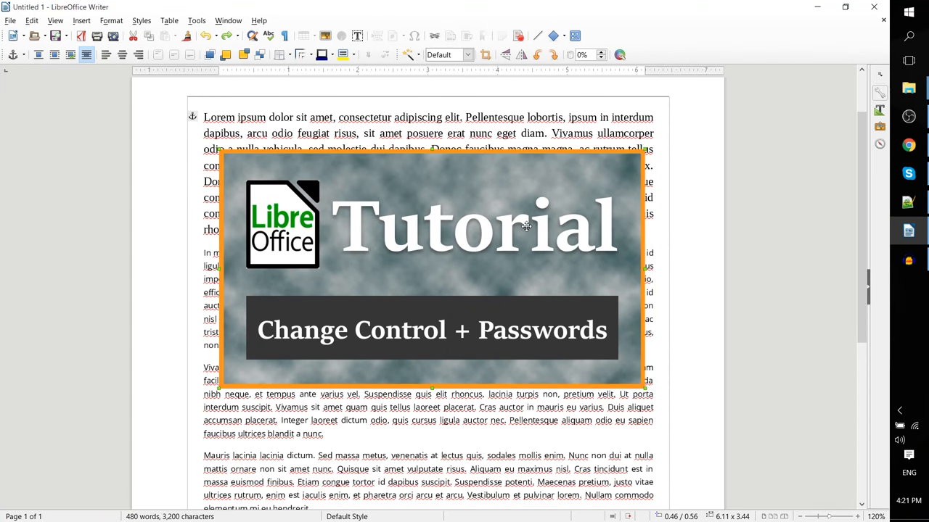
mouse_move(210, 55)
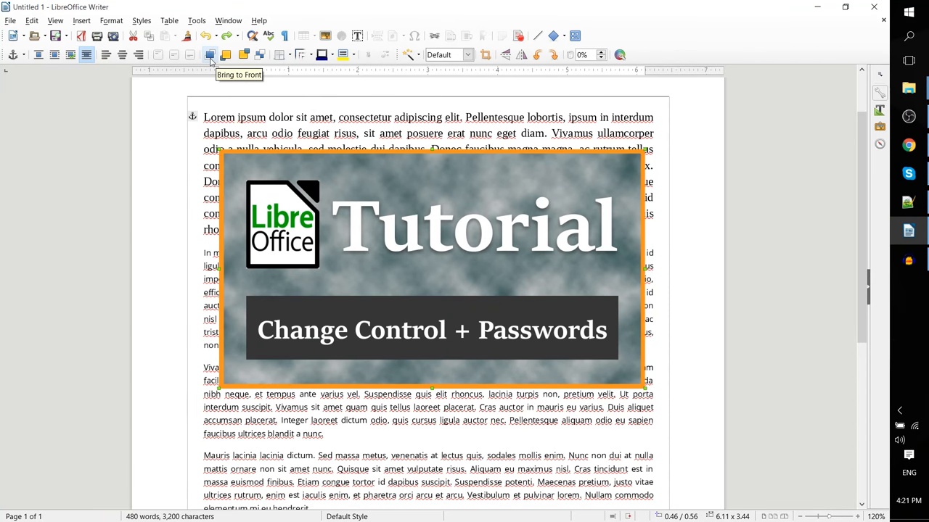
mouse_move(261, 55)
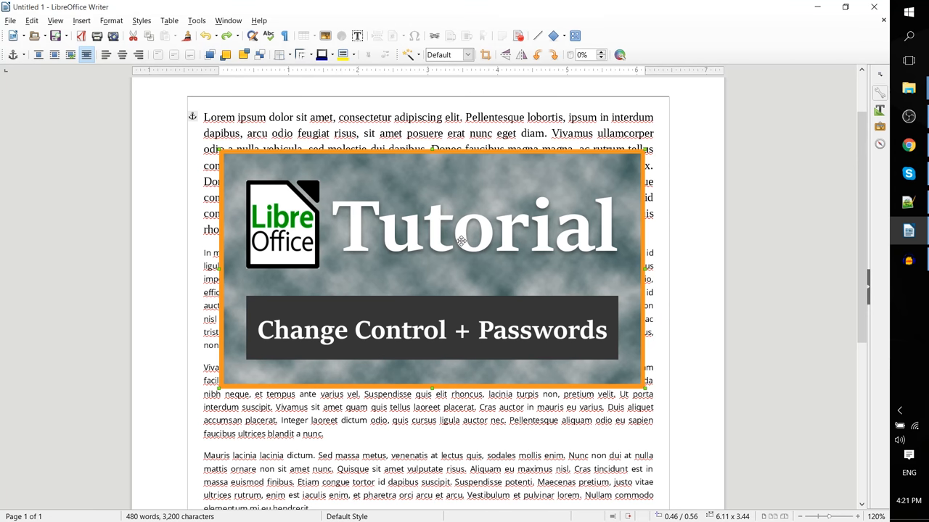
mouse_move(388, 195)
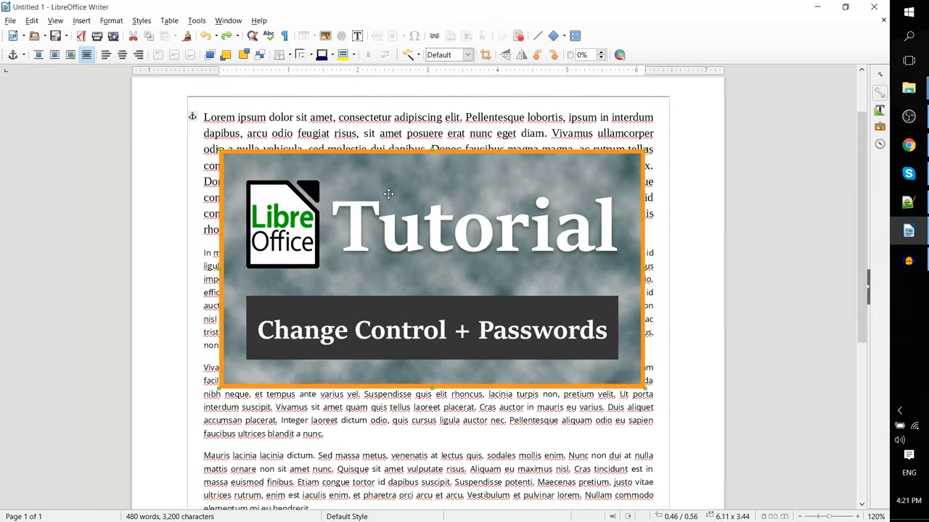
Draw a blue rectangle over the banner and try sending it to back
left_click(81, 20)
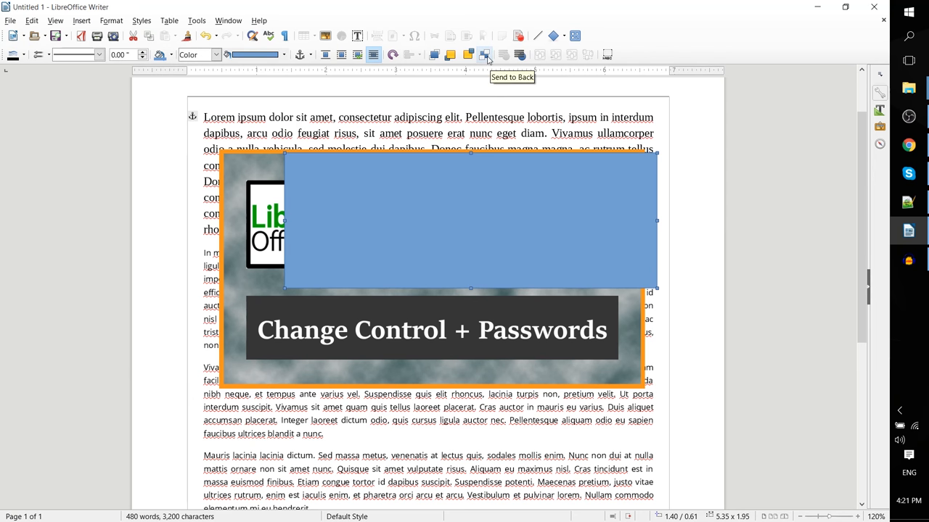
left_click(487, 55)
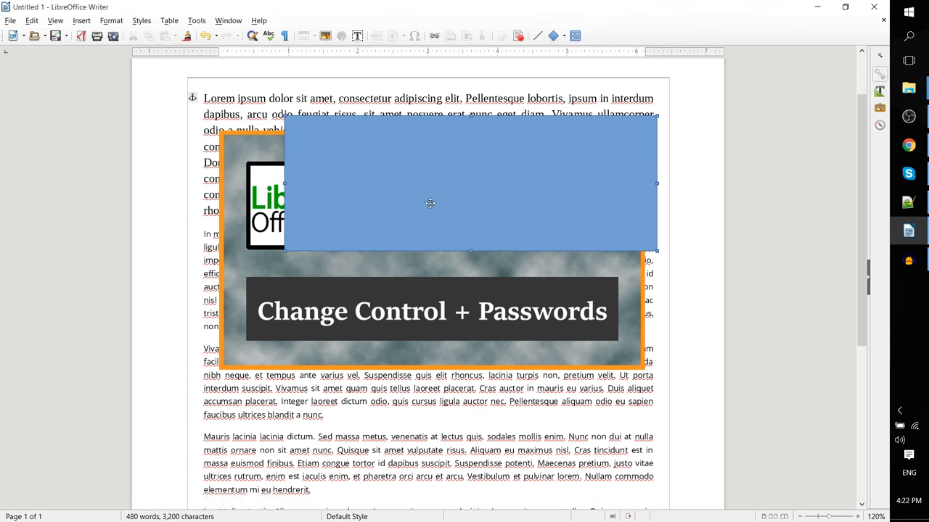
Rearrange the blue rectangle so it sits behind the banner image
left_click(80, 20)
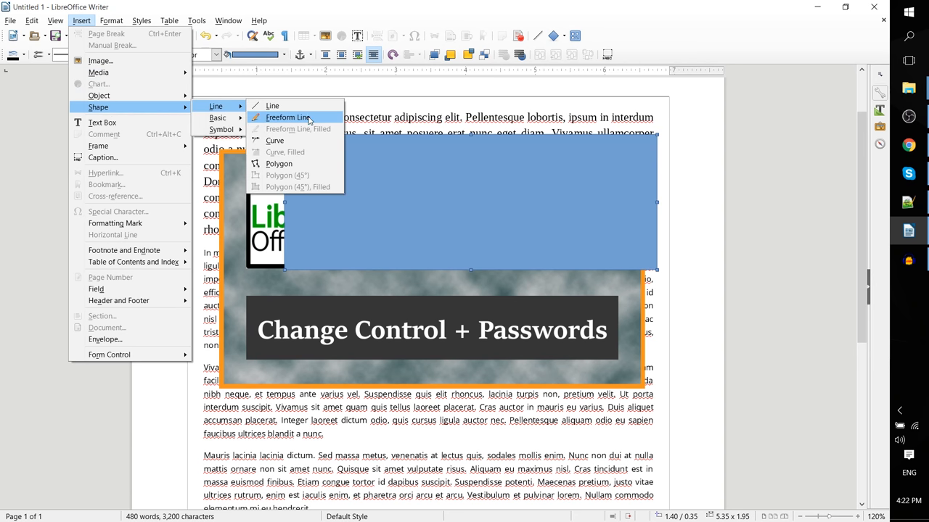
left_click(289, 117)
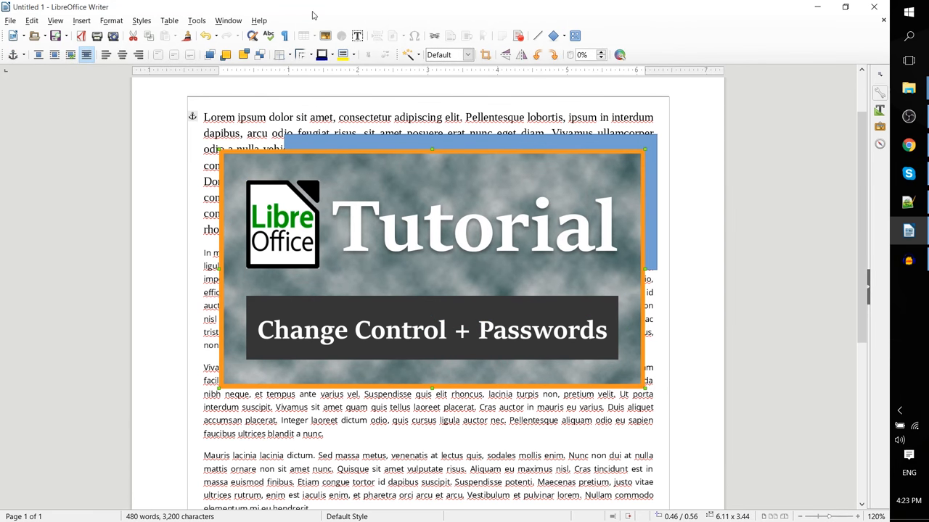
mouse_move(281, 54)
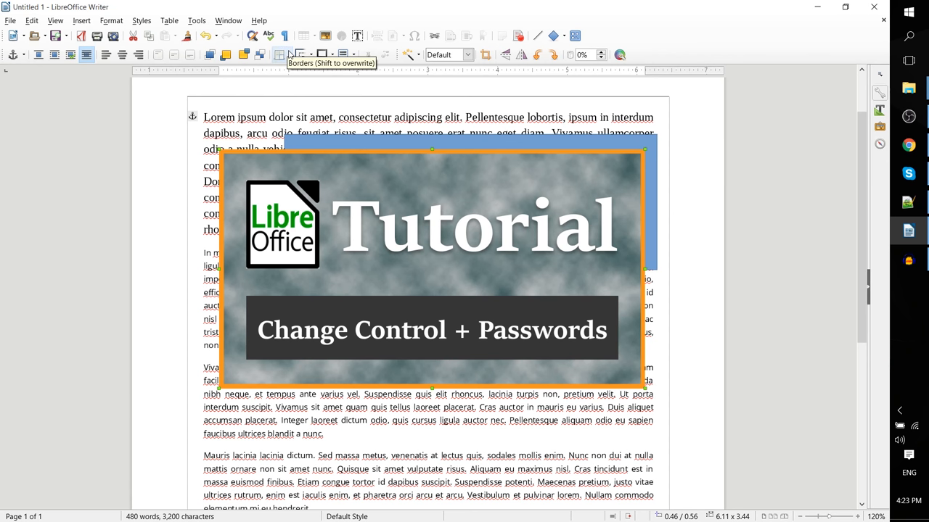
Apply a full outer box border to the banner from the Borders dropdown
left_click(289, 54)
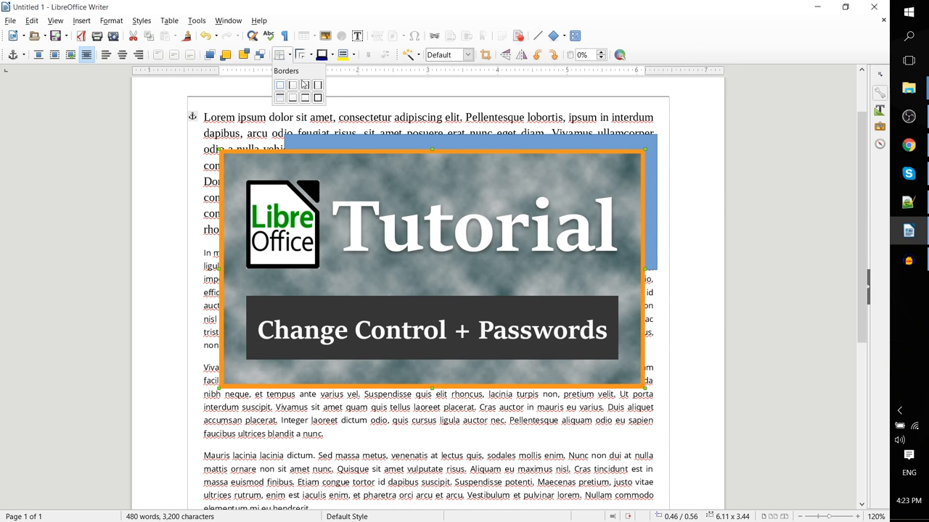
left_click(318, 98)
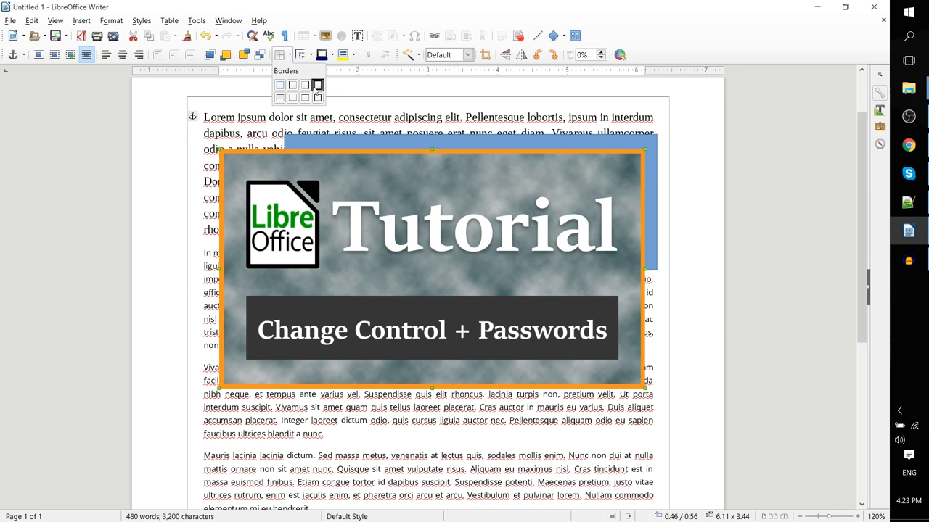
left_click(302, 100)
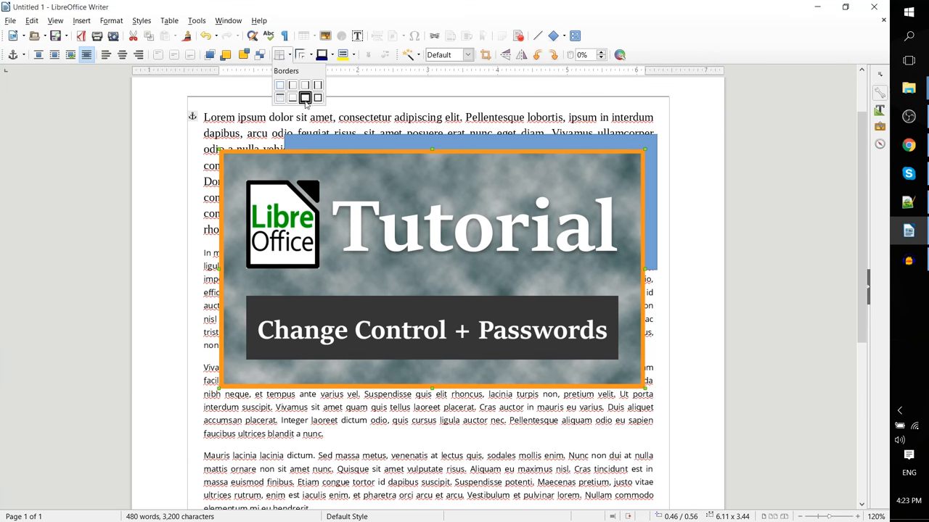
left_click(301, 97)
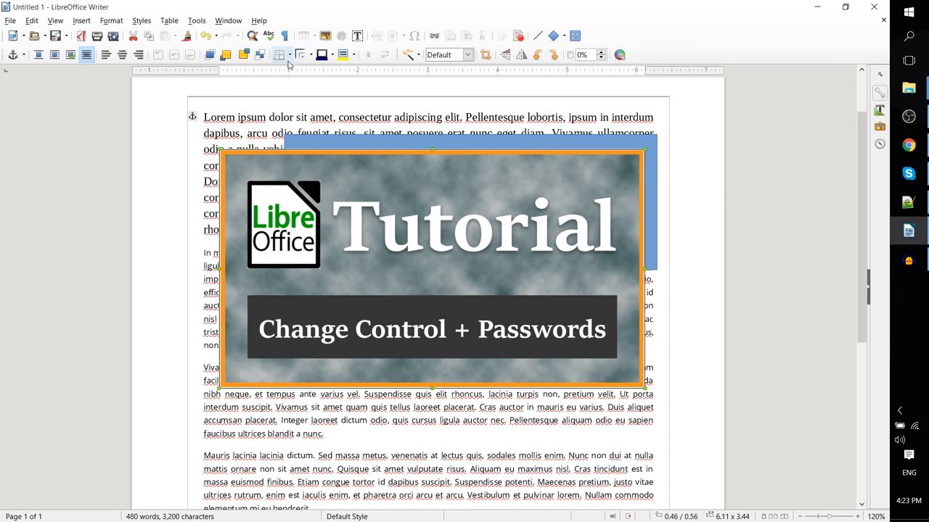
mouse_move(312, 54)
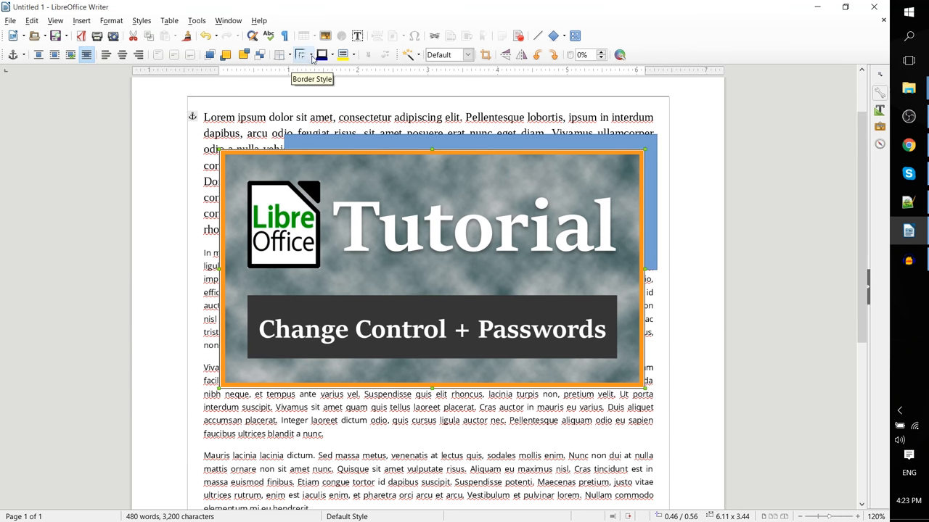
Give the banner border a thicker line style and orange colour
left_click(311, 54)
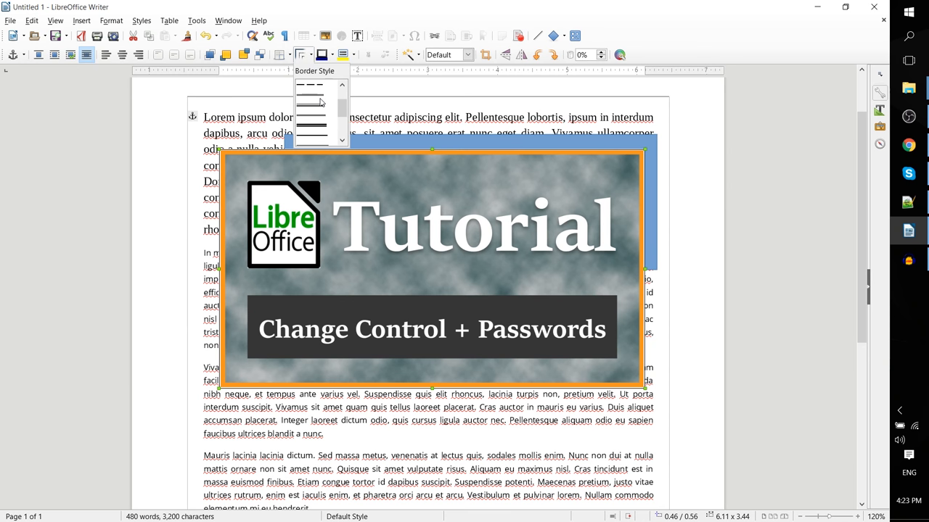
left_click(314, 56)
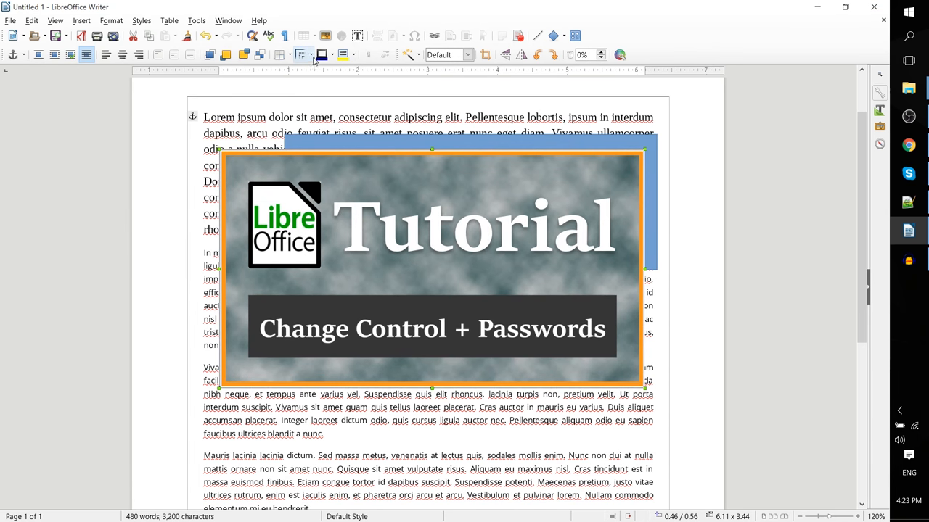
mouse_move(323, 54)
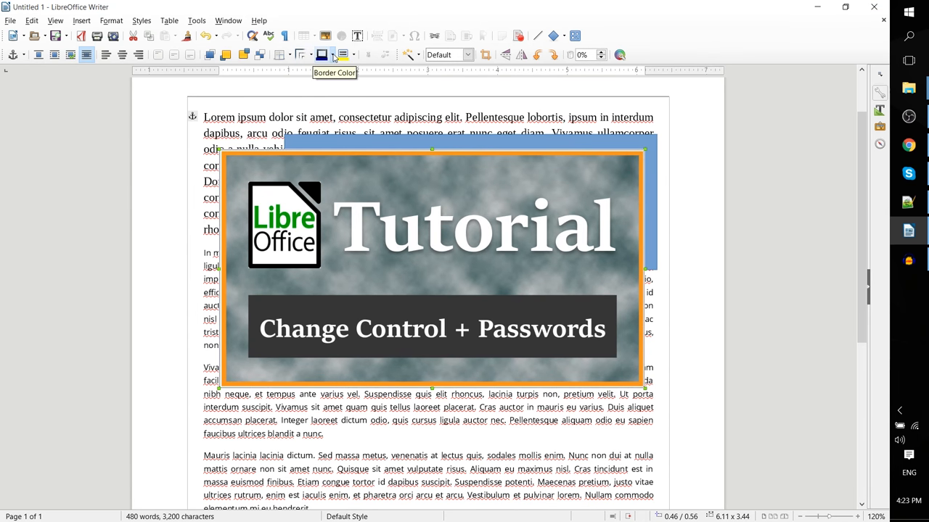
left_click(325, 55)
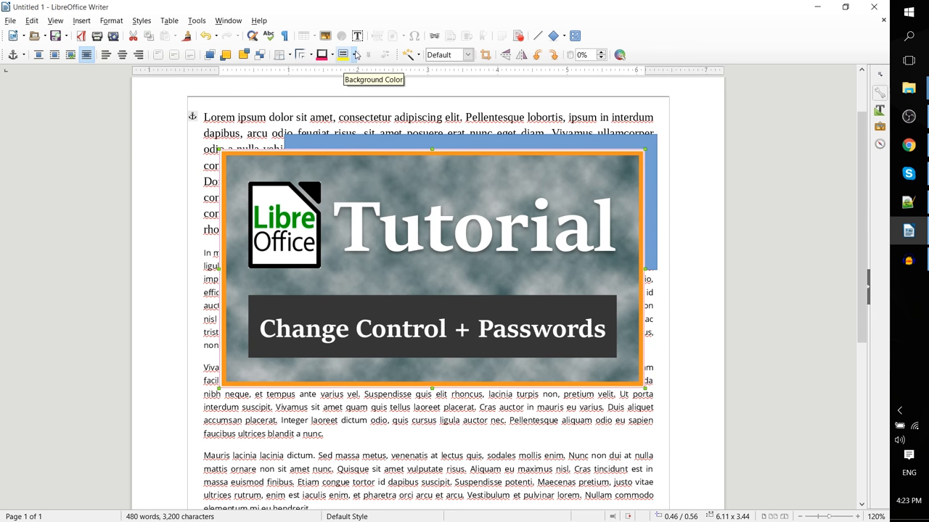
Pick a background fill colour for the image frame from the palette
left_click(347, 54)
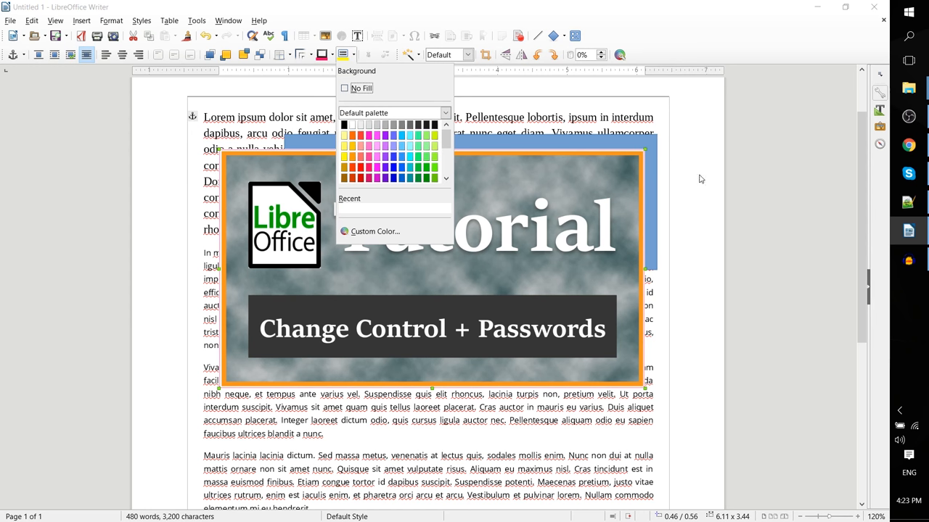
mouse_move(644, 161)
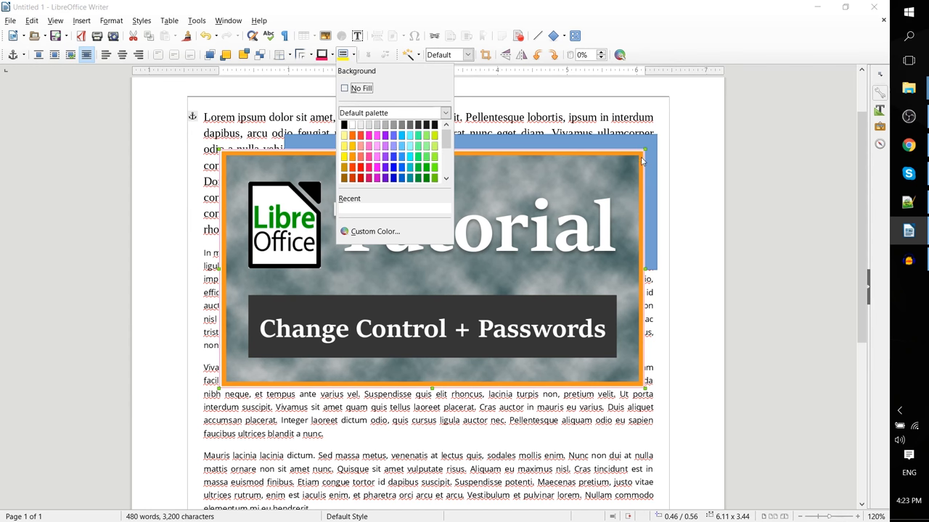
mouse_move(644, 312)
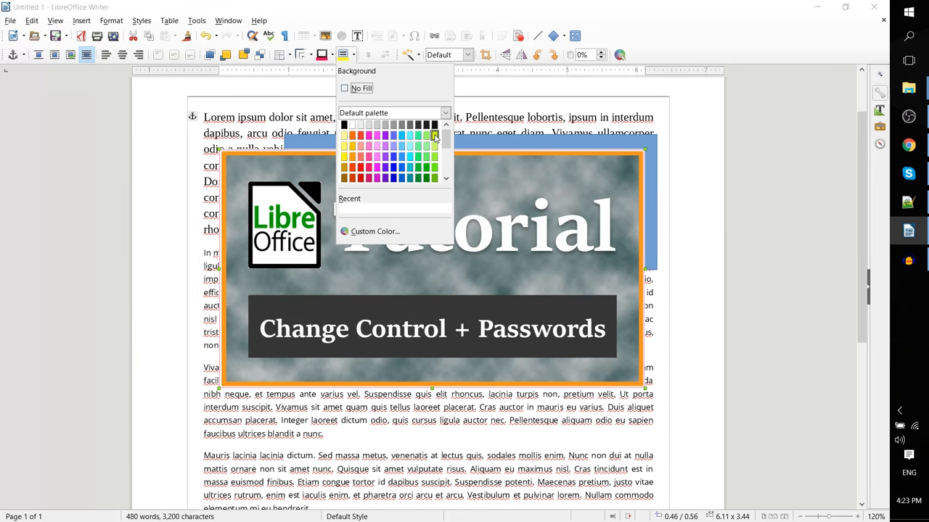
left_click(434, 137)
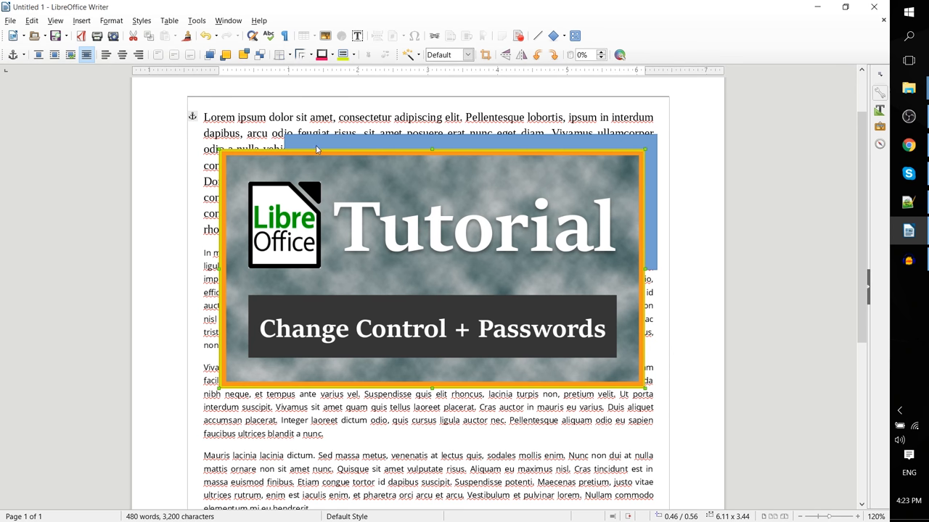
mouse_move(568, 201)
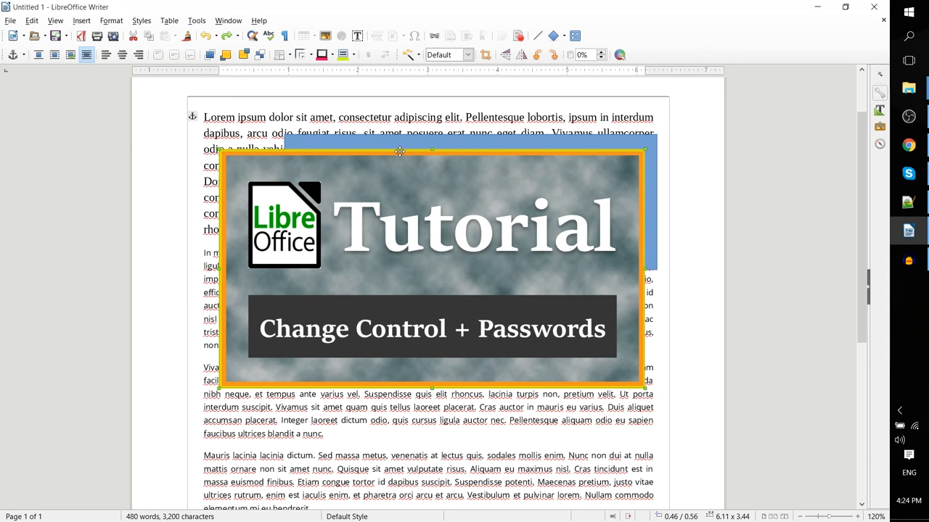
mouse_move(410, 54)
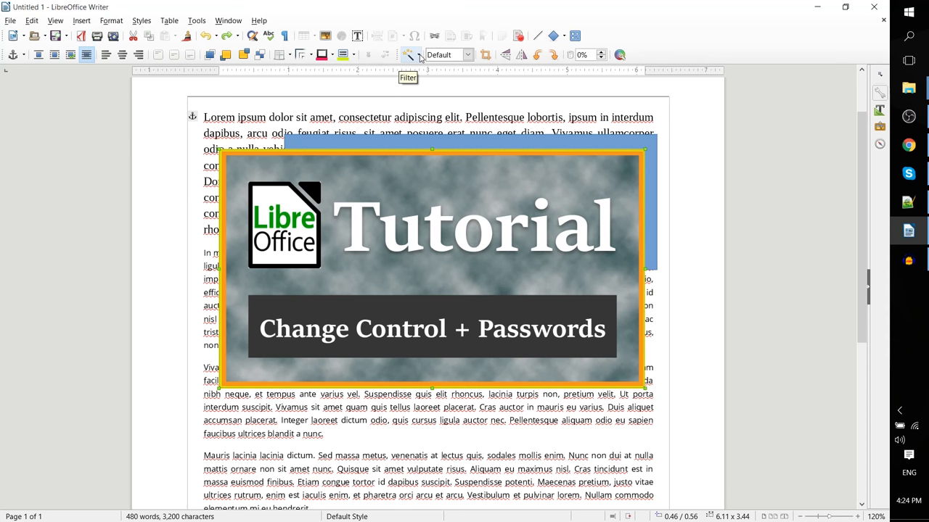
mouse_move(421, 64)
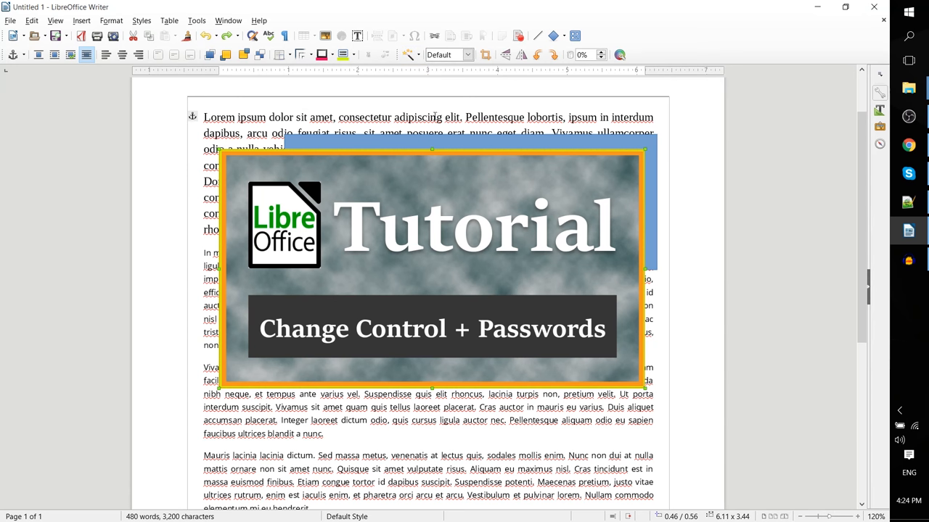
mouse_move(409, 55)
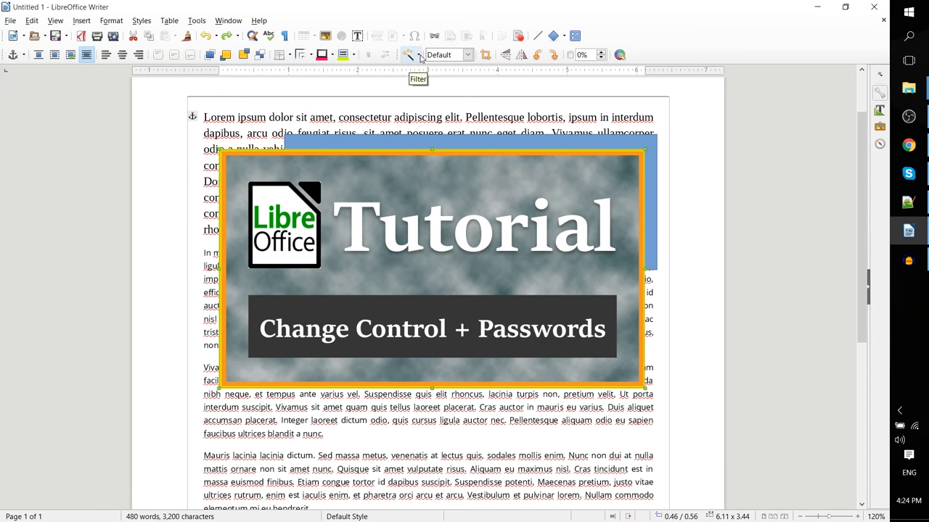
Apply the Emboss filter to the banner with the light source at the centre
left_click(409, 54)
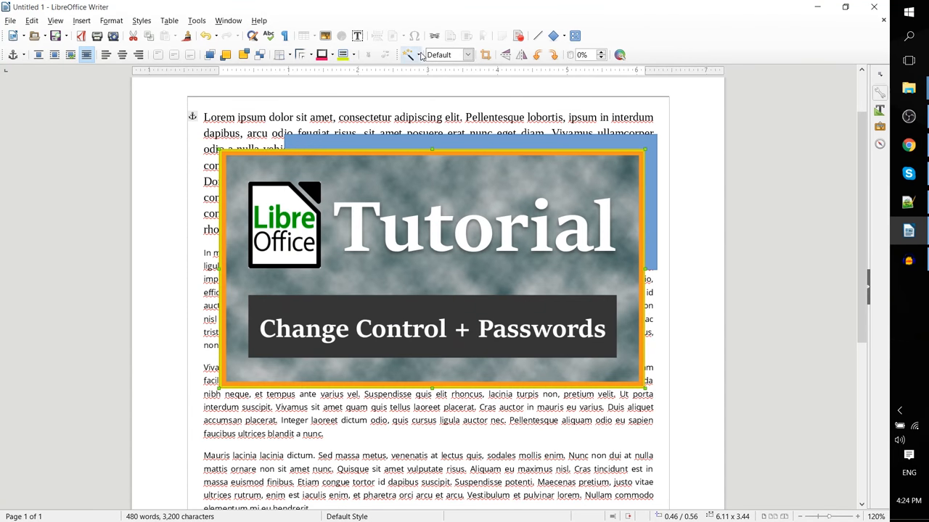
left_click(410, 55)
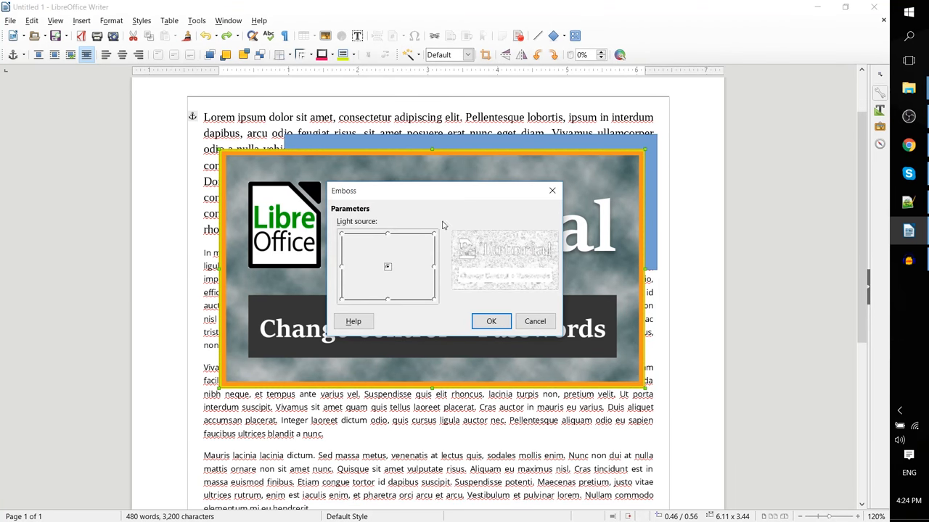
left_click_drag(442, 190, 647, 257)
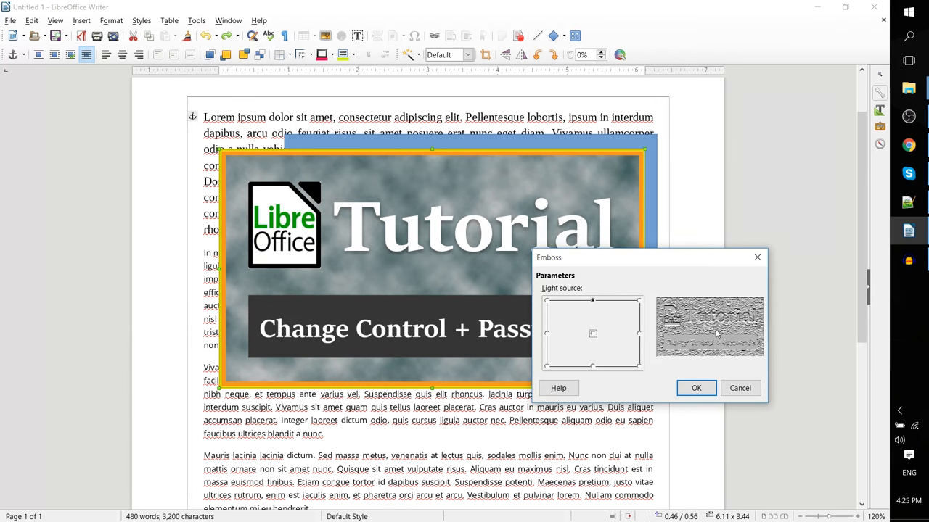
left_click(592, 333)
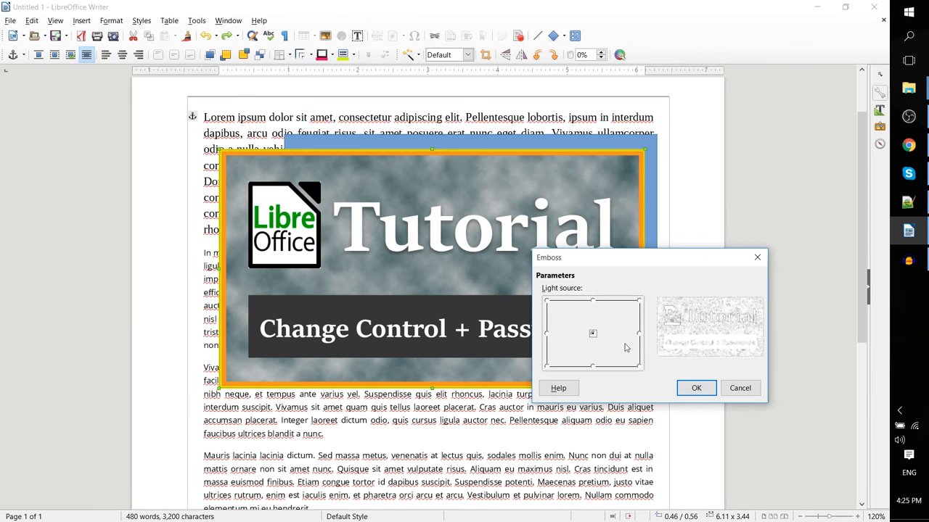
left_click(695, 388)
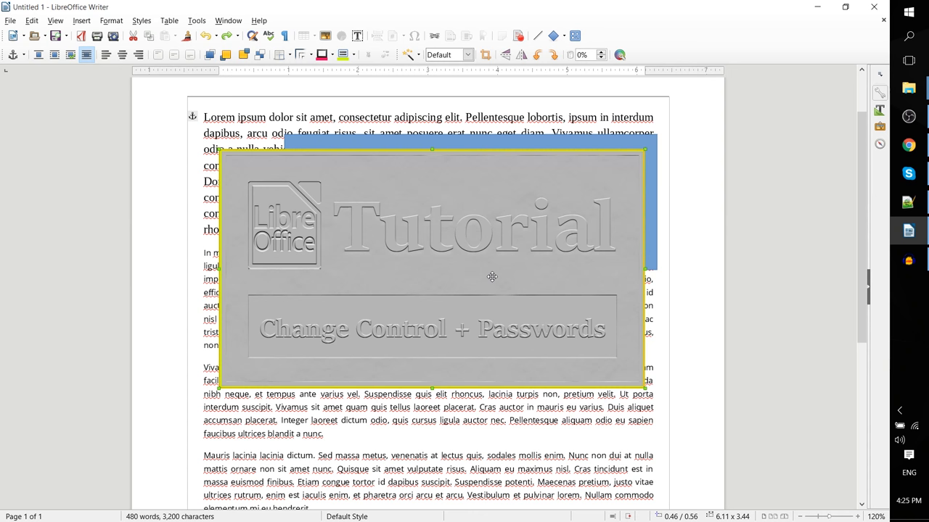
mouse_move(615, 169)
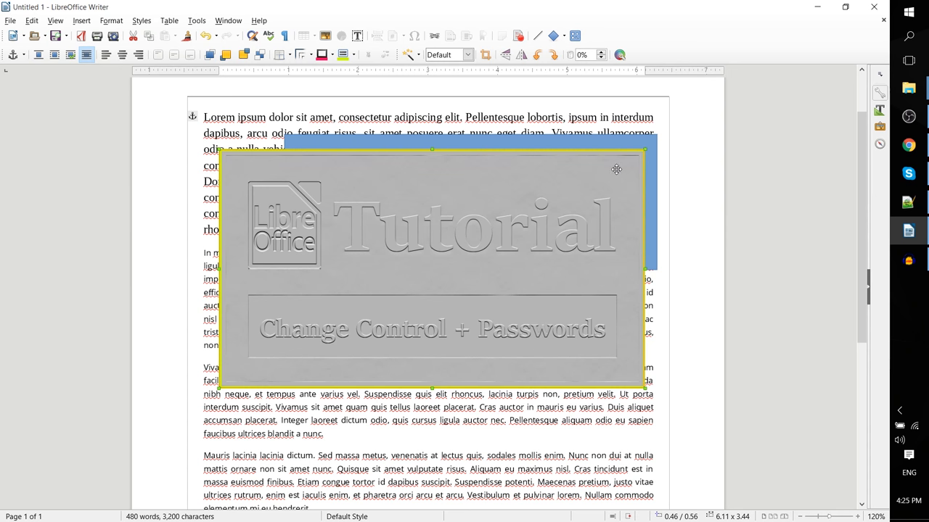
mouse_move(279, 197)
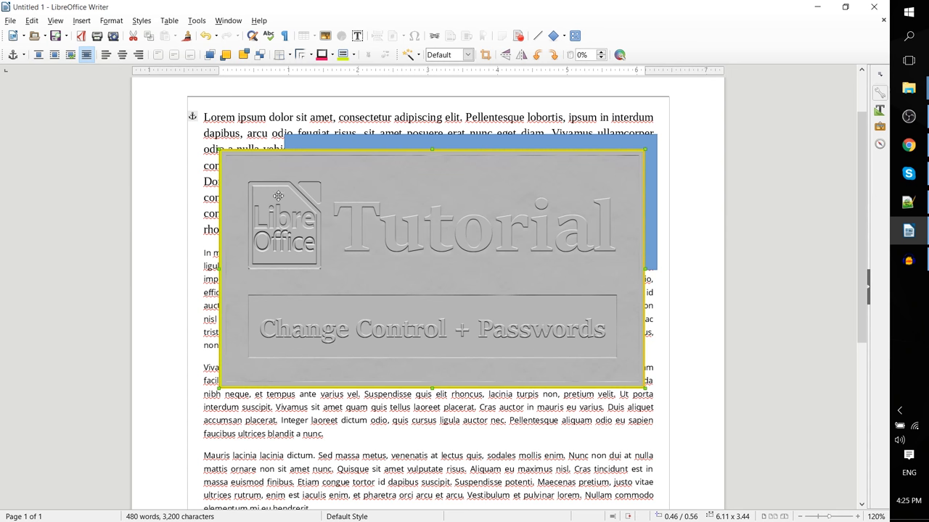
mouse_move(275, 196)
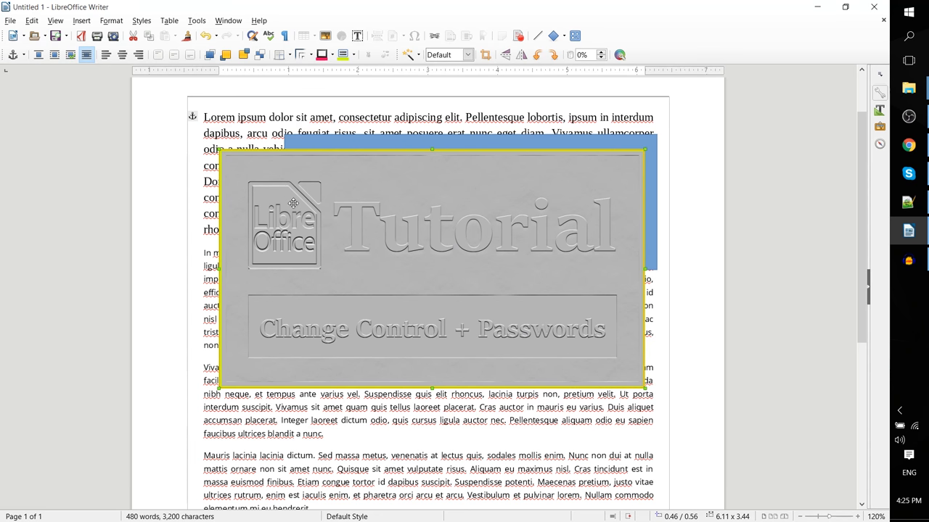
mouse_move(349, 187)
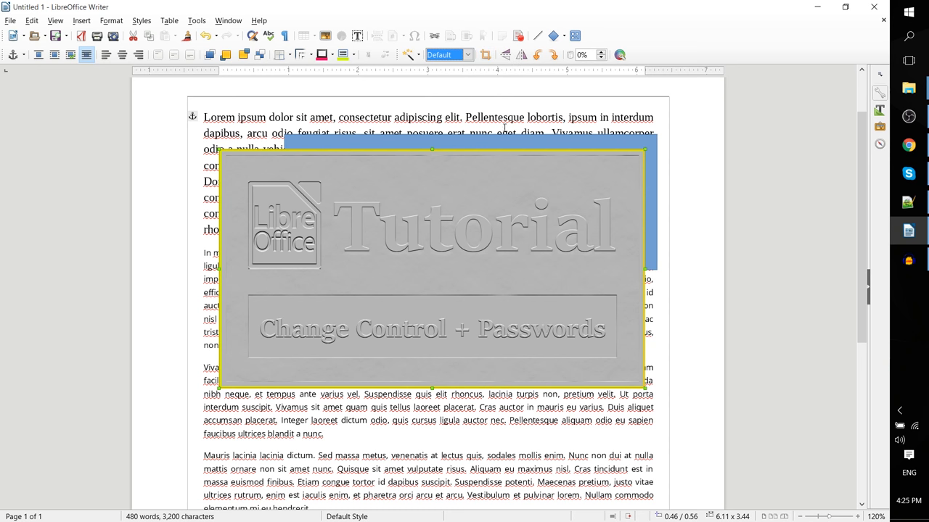
mouse_move(481, 54)
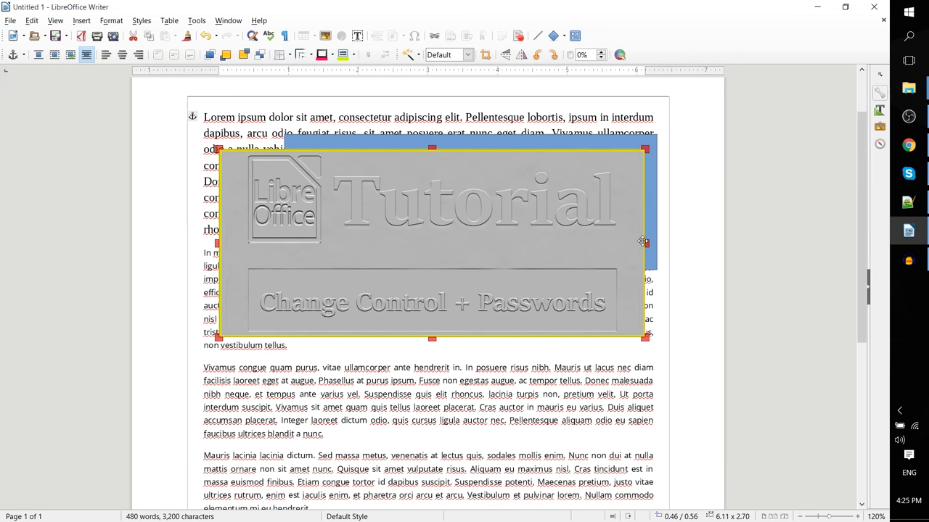
Crop the banner's right edge inward so it measures 5.55 × 2.70
left_click_drag(644, 243, 628, 243)
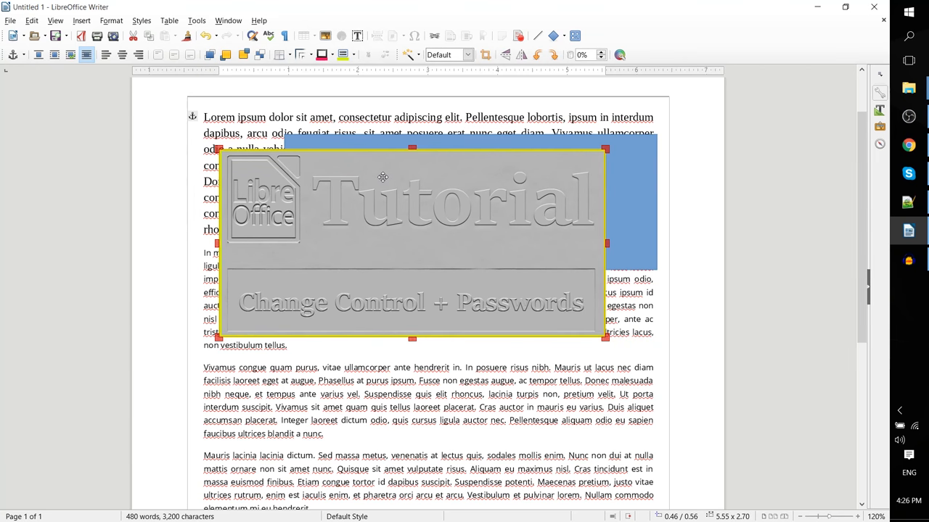
scroll("down", 3)
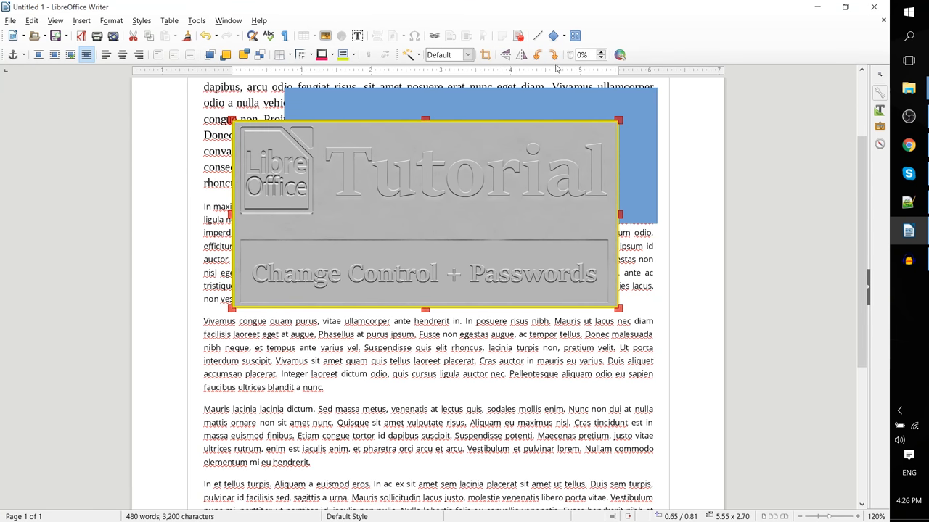
mouse_move(537, 114)
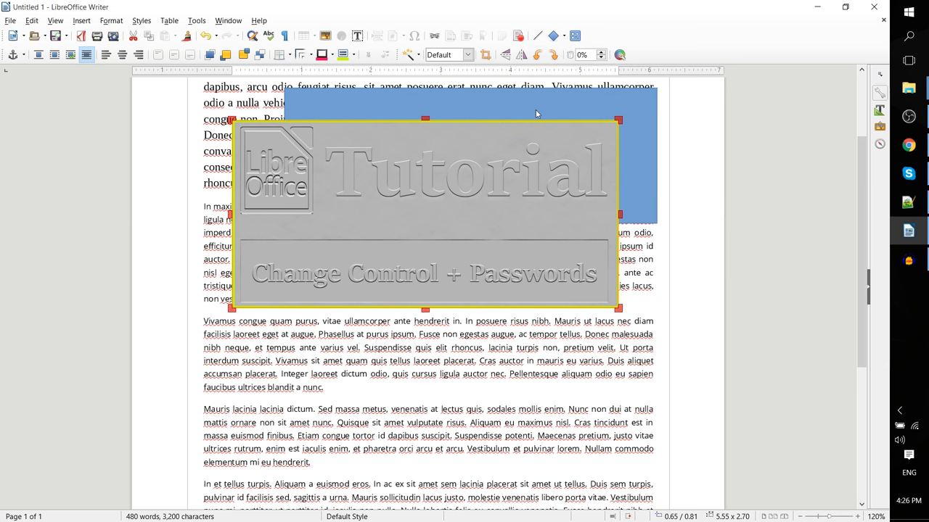
mouse_move(537, 54)
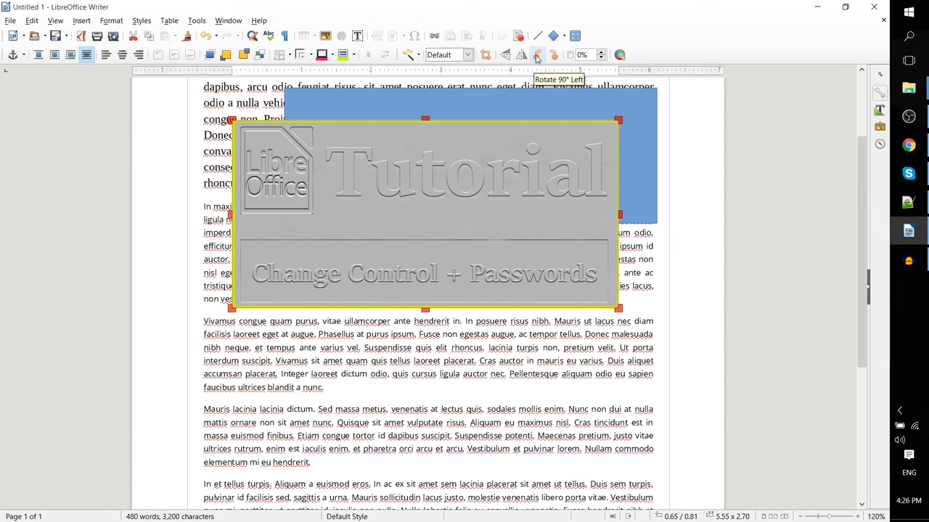
Turn the Tutorial banner a quarter turn left, then back upright with quarter turns right
left_click(535, 55)
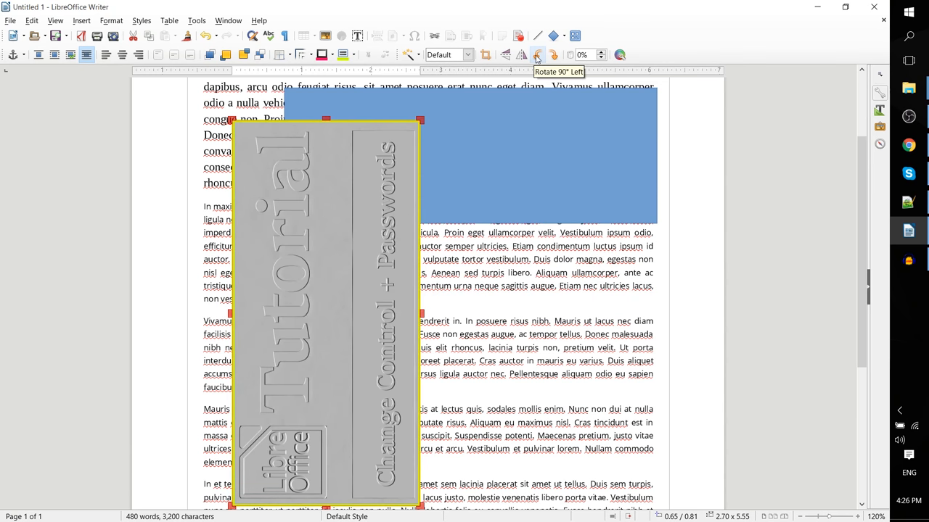
left_click(535, 55)
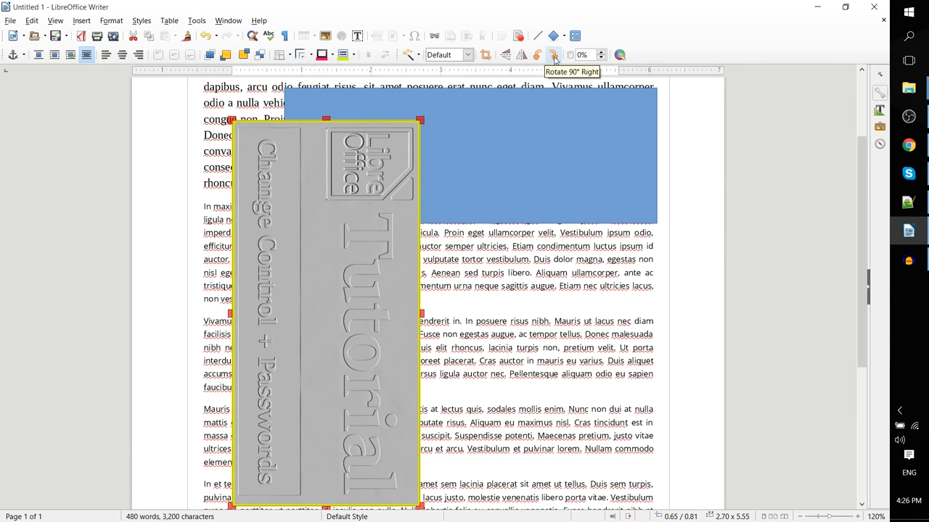
left_click(560, 54)
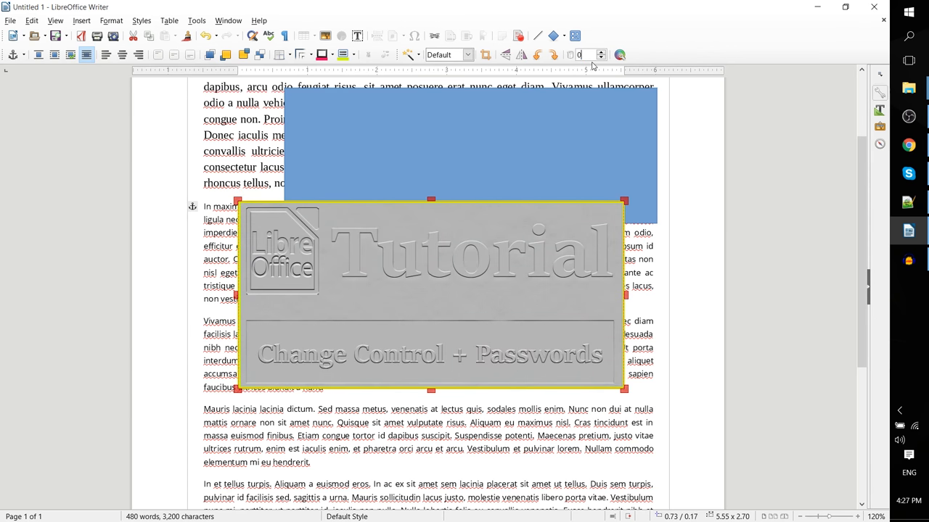
mouse_move(553, 55)
type("50")
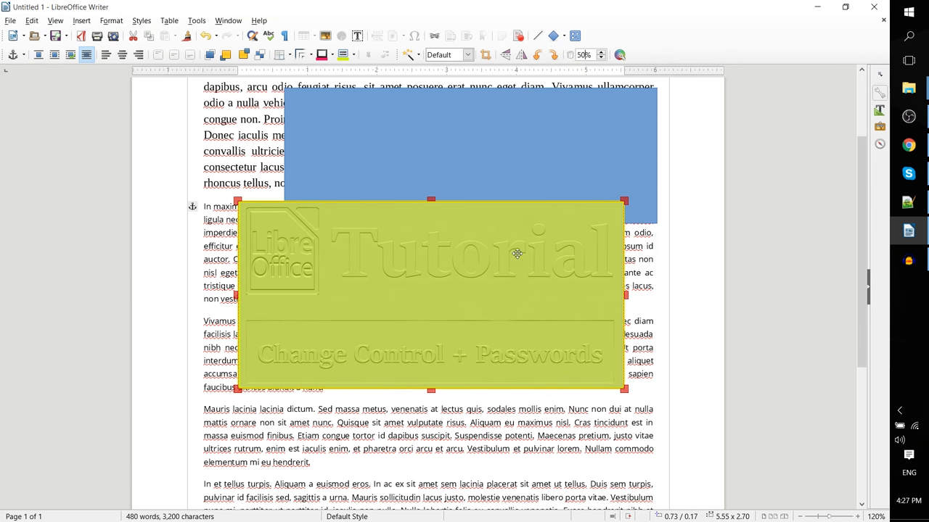
mouse_move(595, 295)
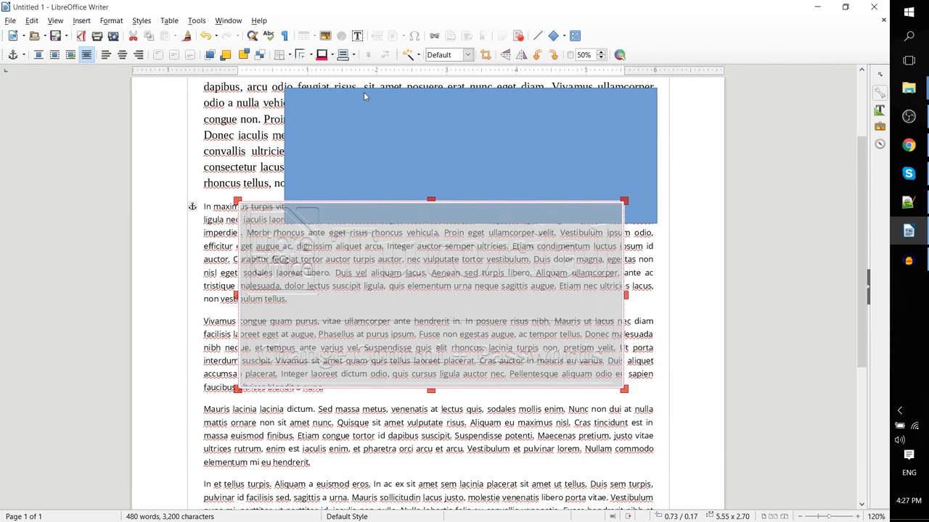
Select the Transparency box to make the banner 50% transparent
left_click(347, 55)
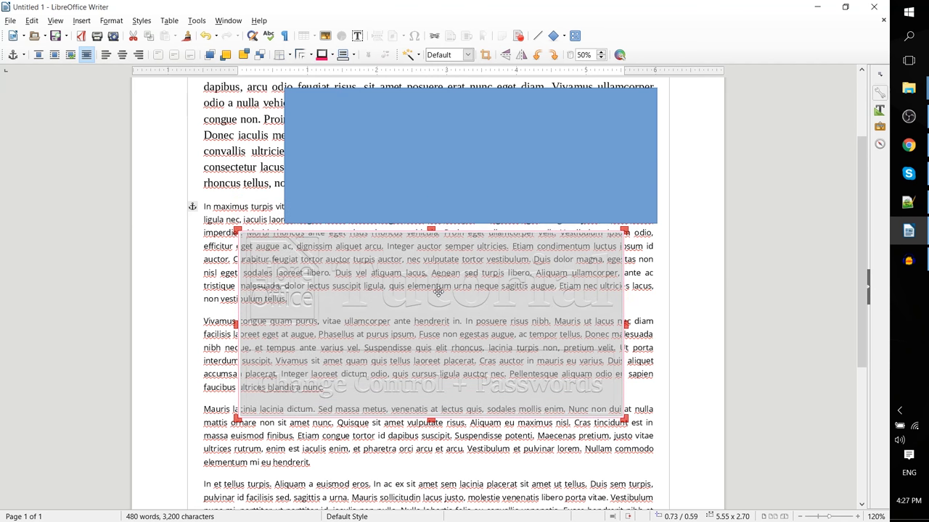
mouse_move(404, 269)
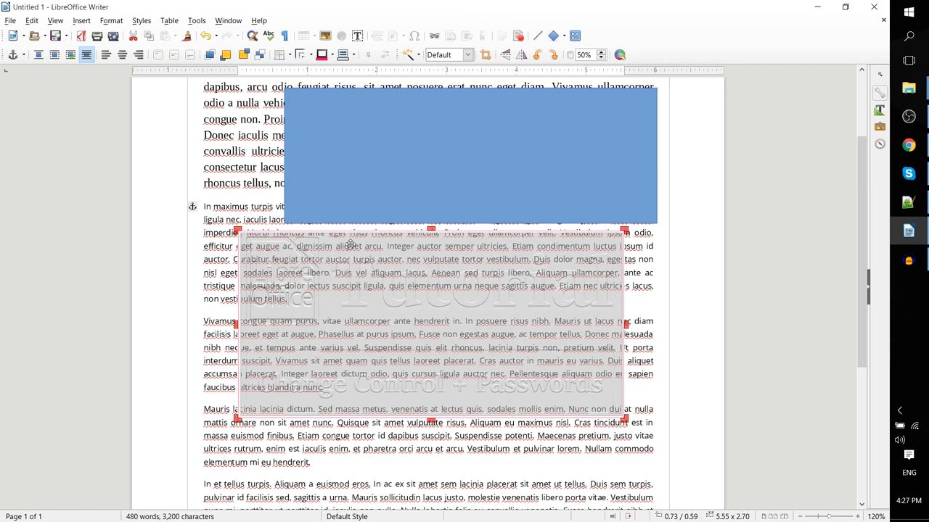
mouse_move(590, 294)
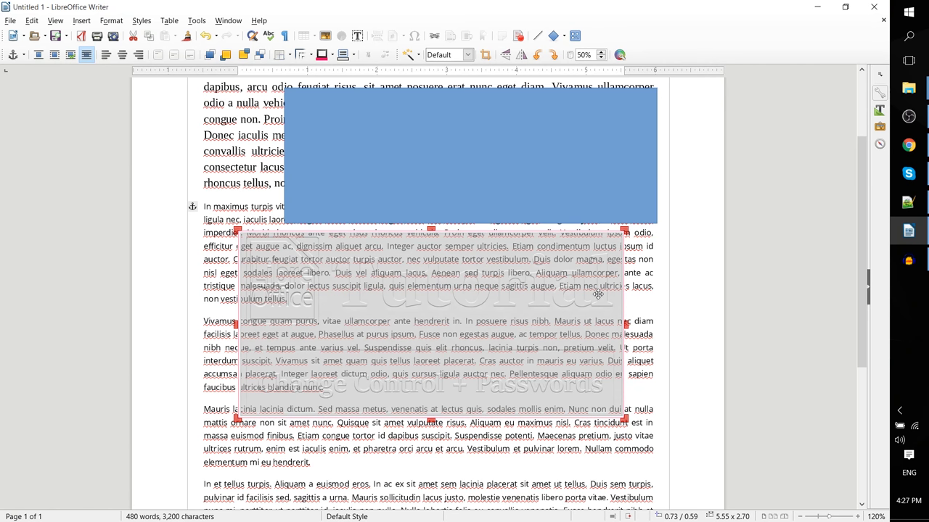
mouse_move(586, 98)
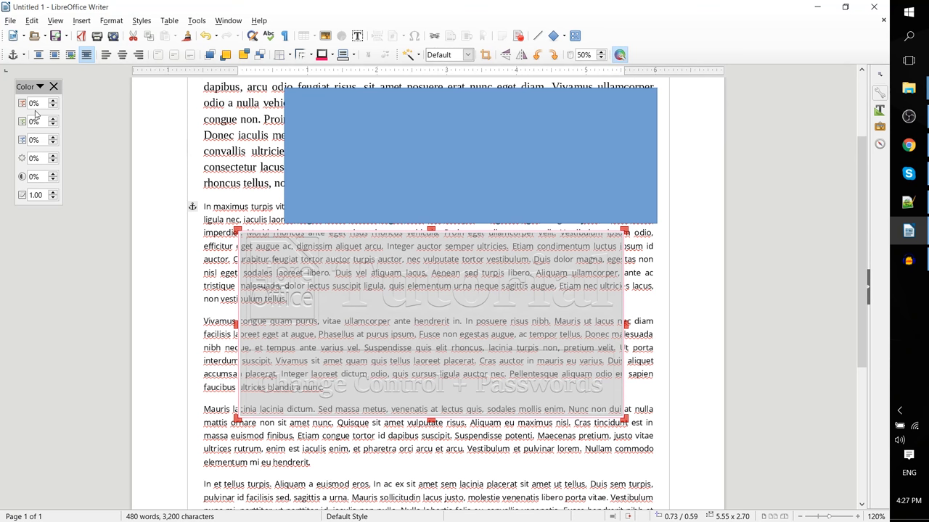
mouse_move(660, 57)
type("0")
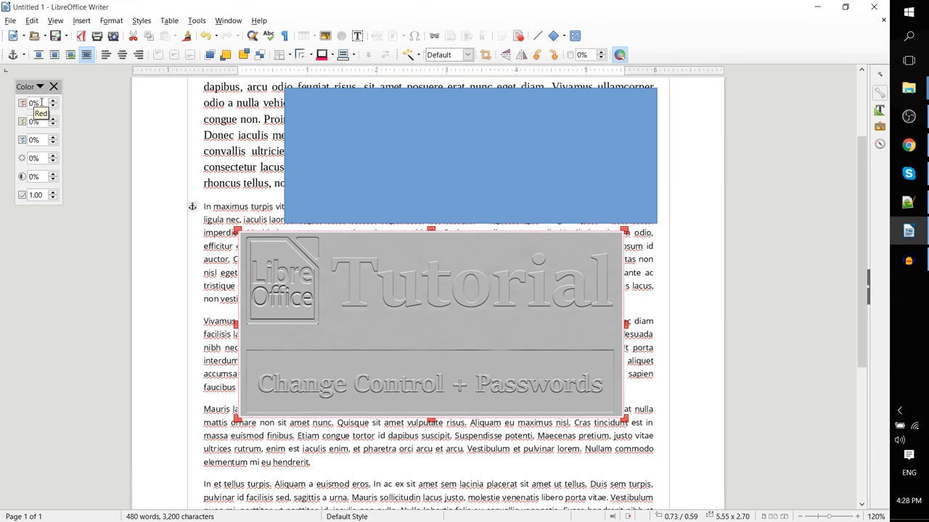
Enter 50 as the banner's Red level on the Color toolbar
type("50")
left_click(39, 121)
type("33")
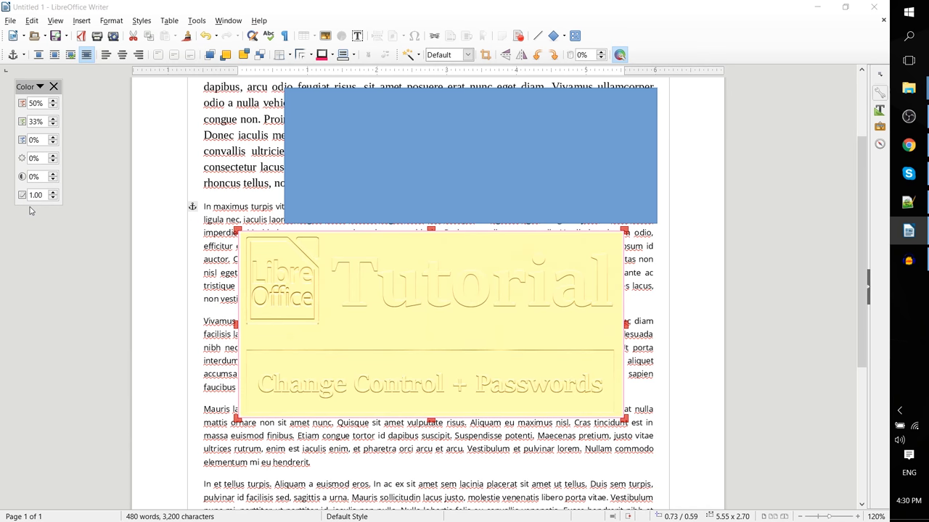
mouse_move(35, 195)
type("10")
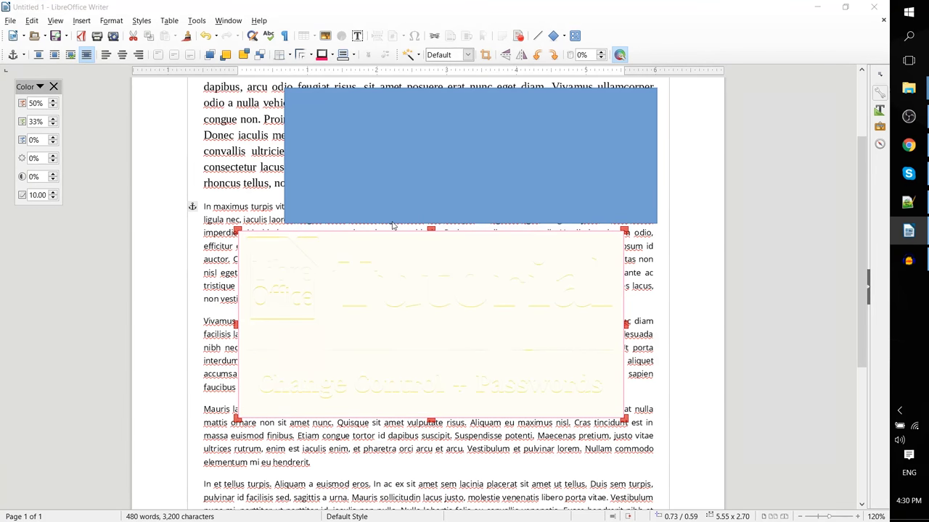
mouse_move(446, 339)
type("0.1")
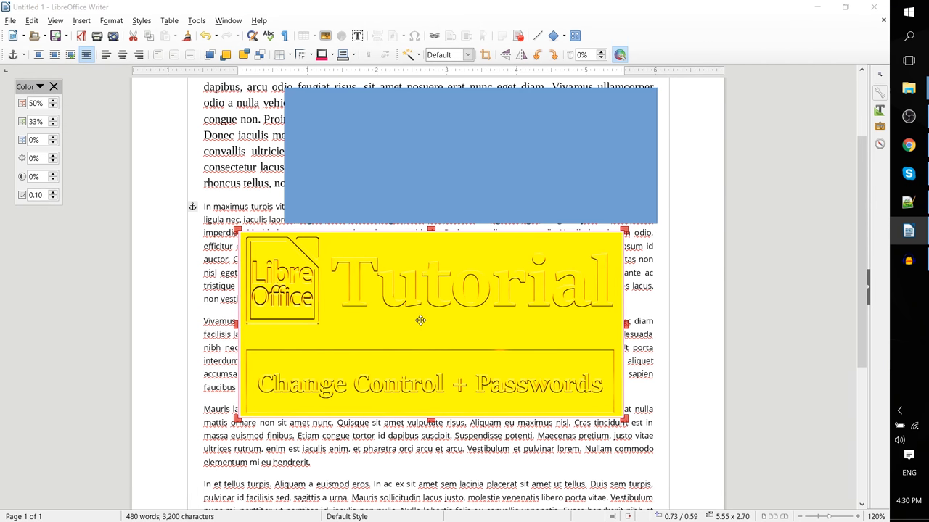
mouse_move(241, 272)
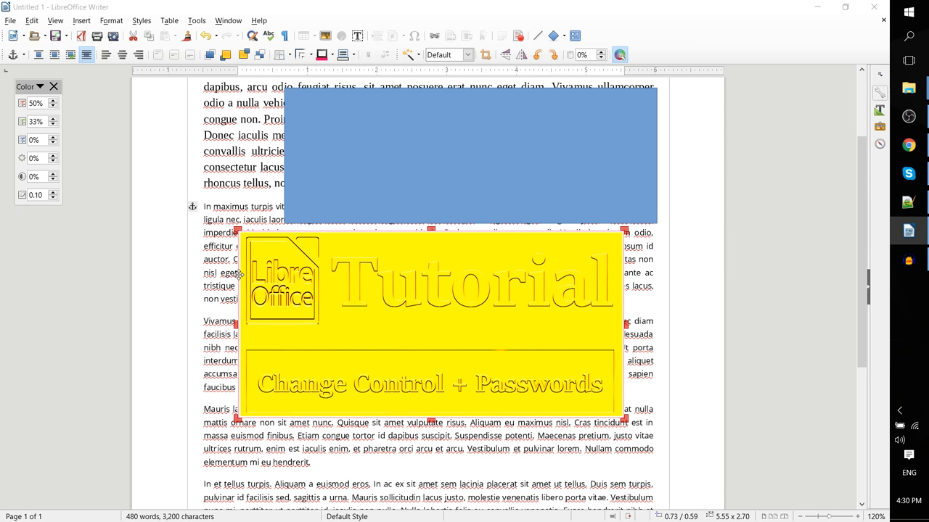